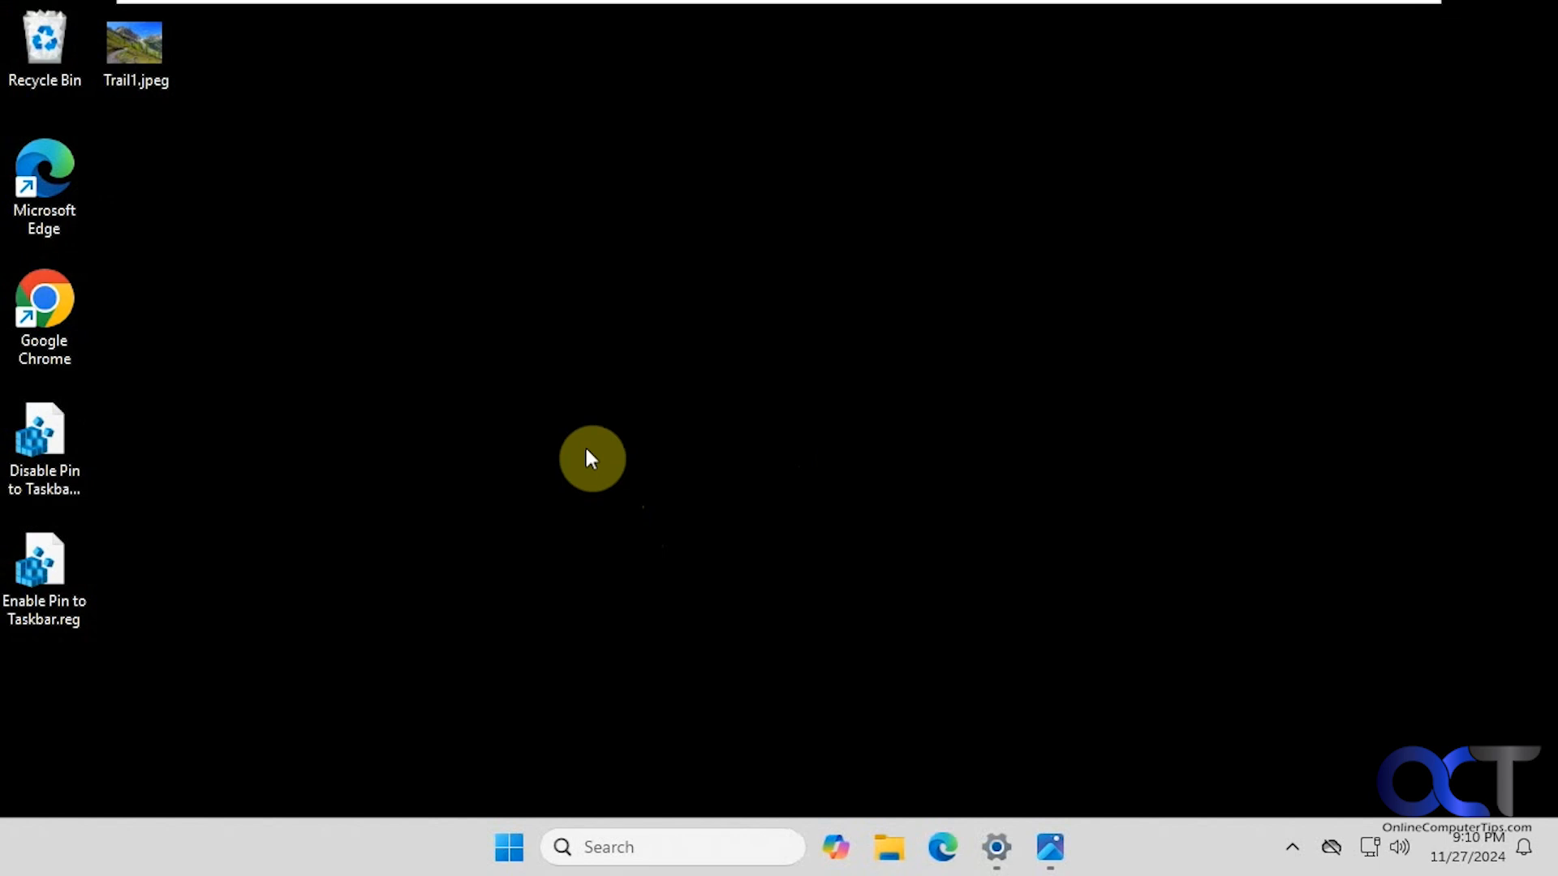
{"action": "mouse_move", "coordinate": [1150, 837]}
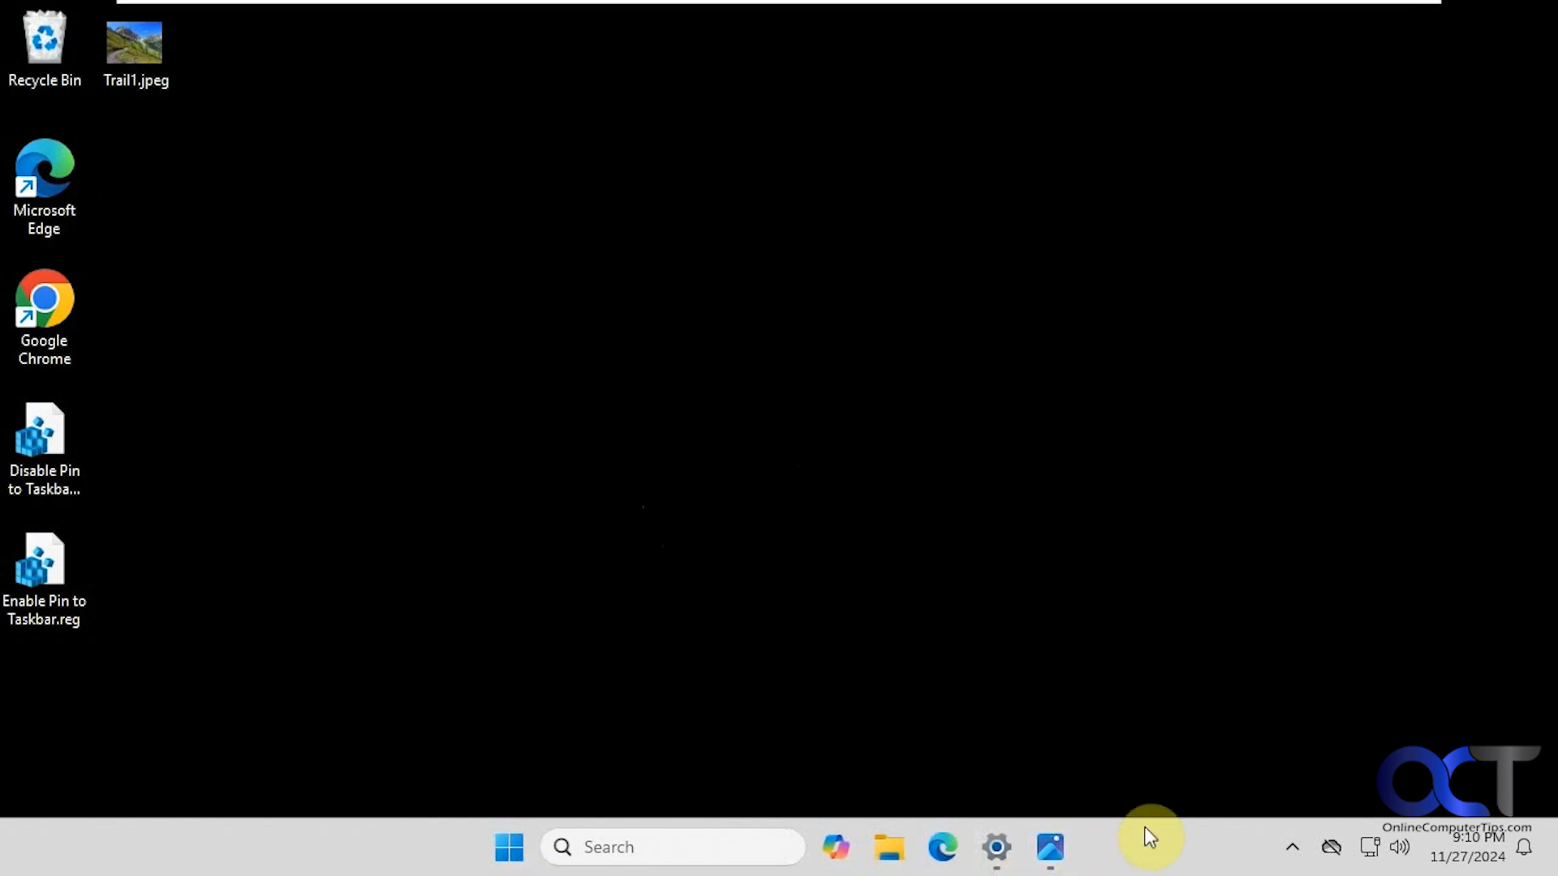
{"action": "mouse_move", "coordinate": [957, 657]}
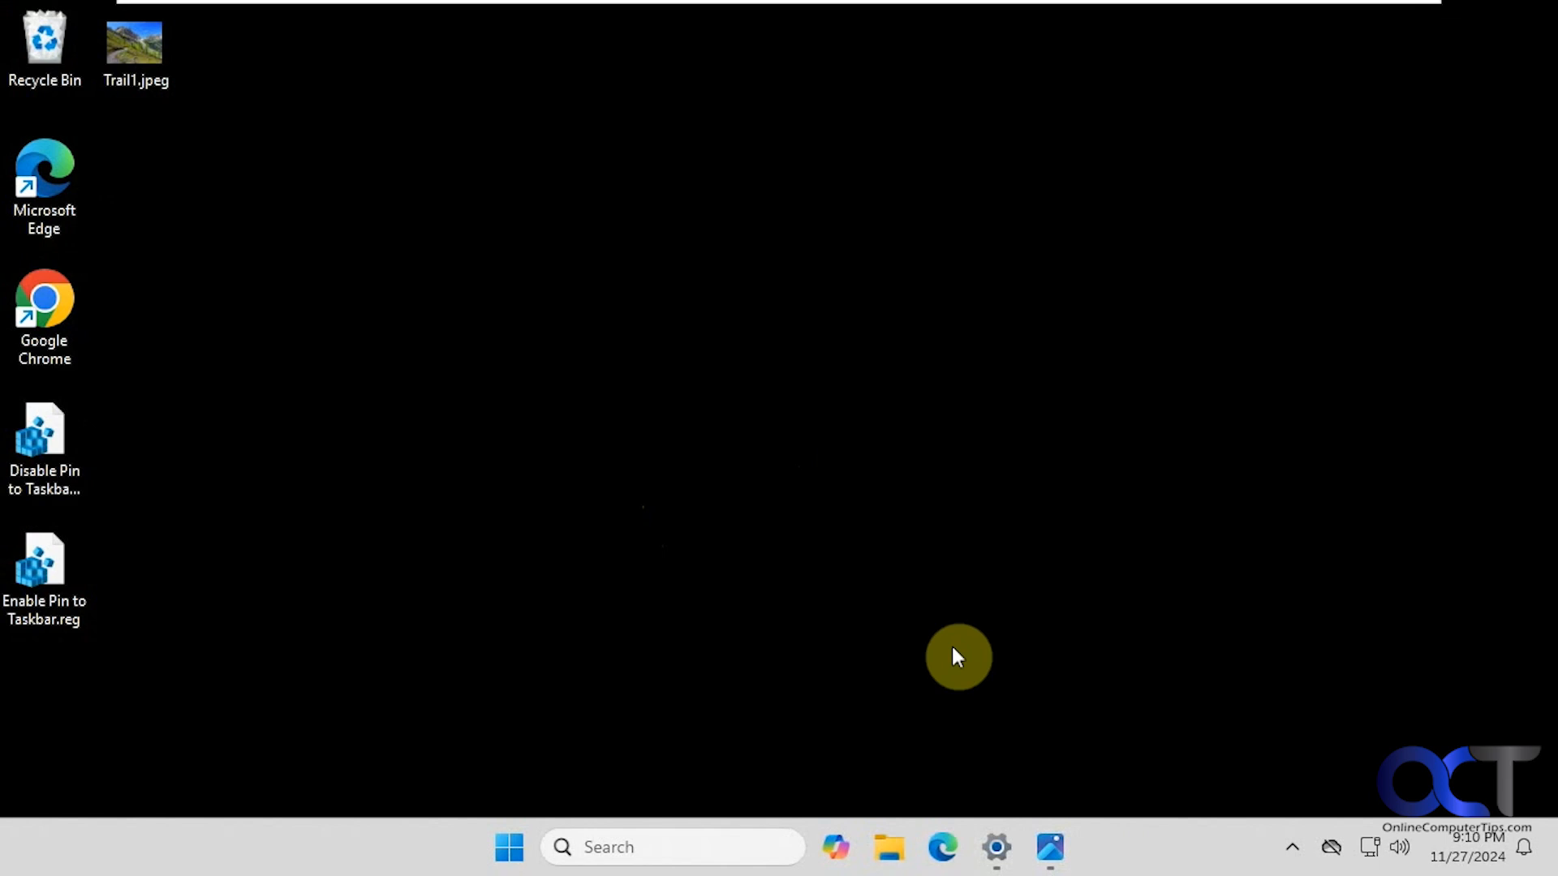
{"action": "mouse_move", "coordinate": [844, 614]}
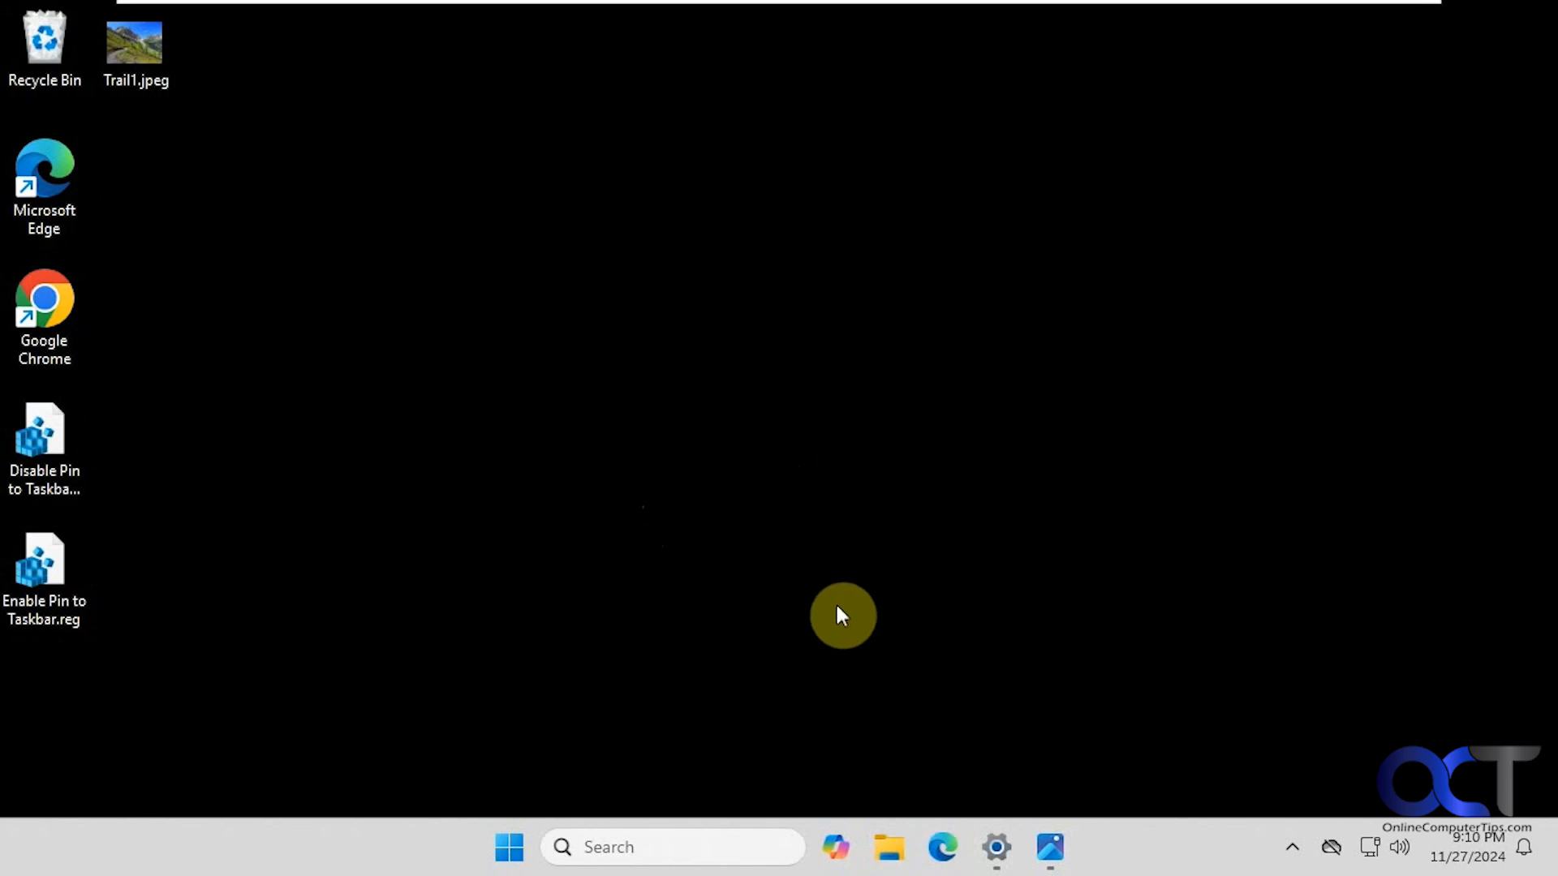
{"action": "mouse_move", "coordinate": [842, 592]}
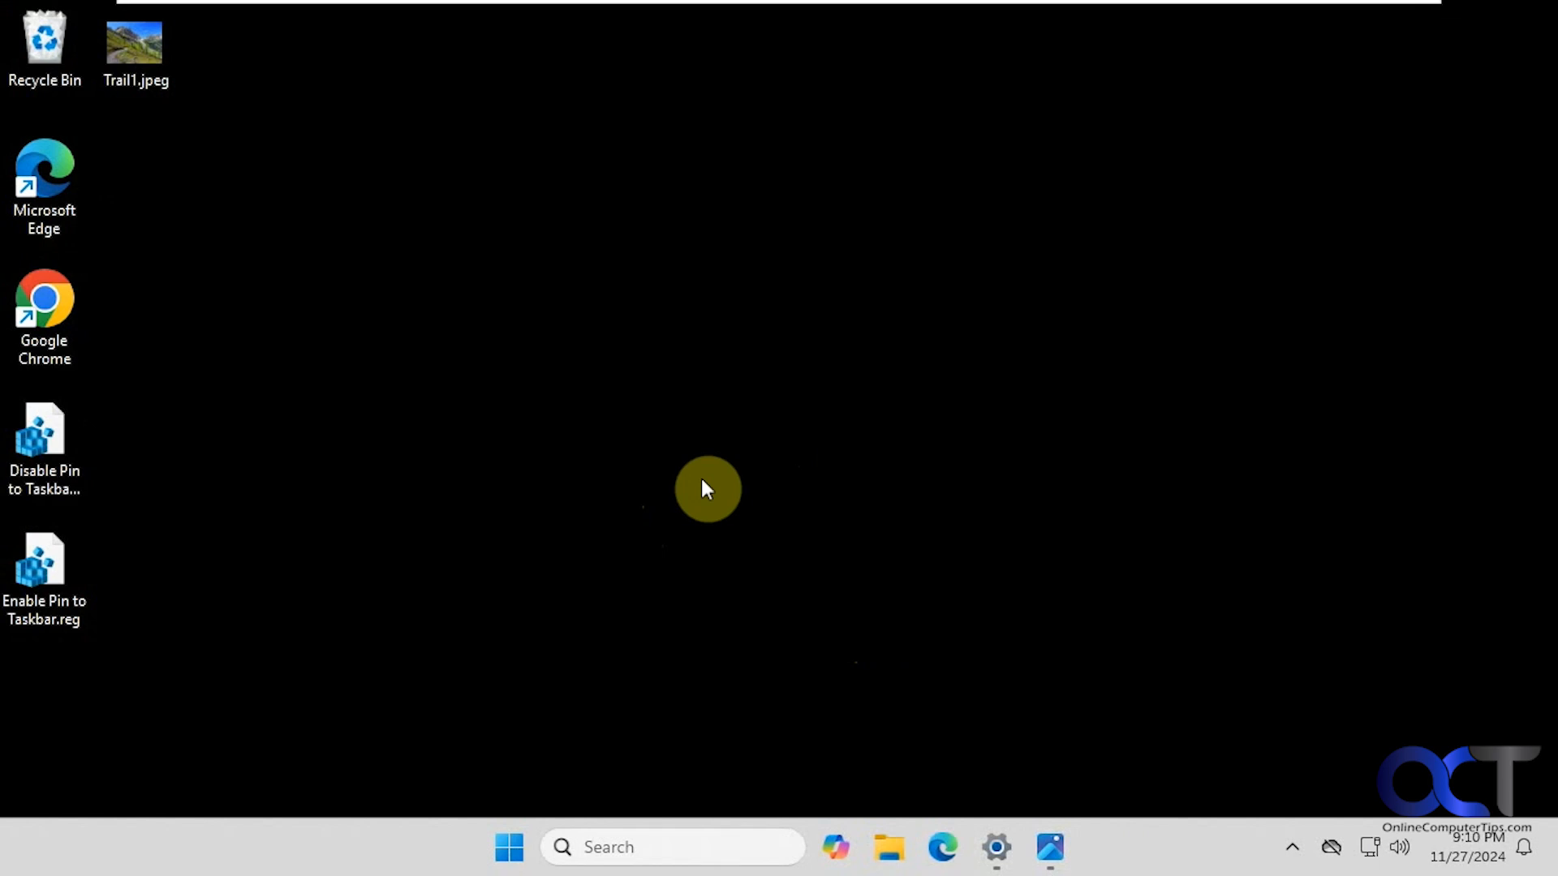
{"action": "mouse_move", "coordinate": [668, 449]}
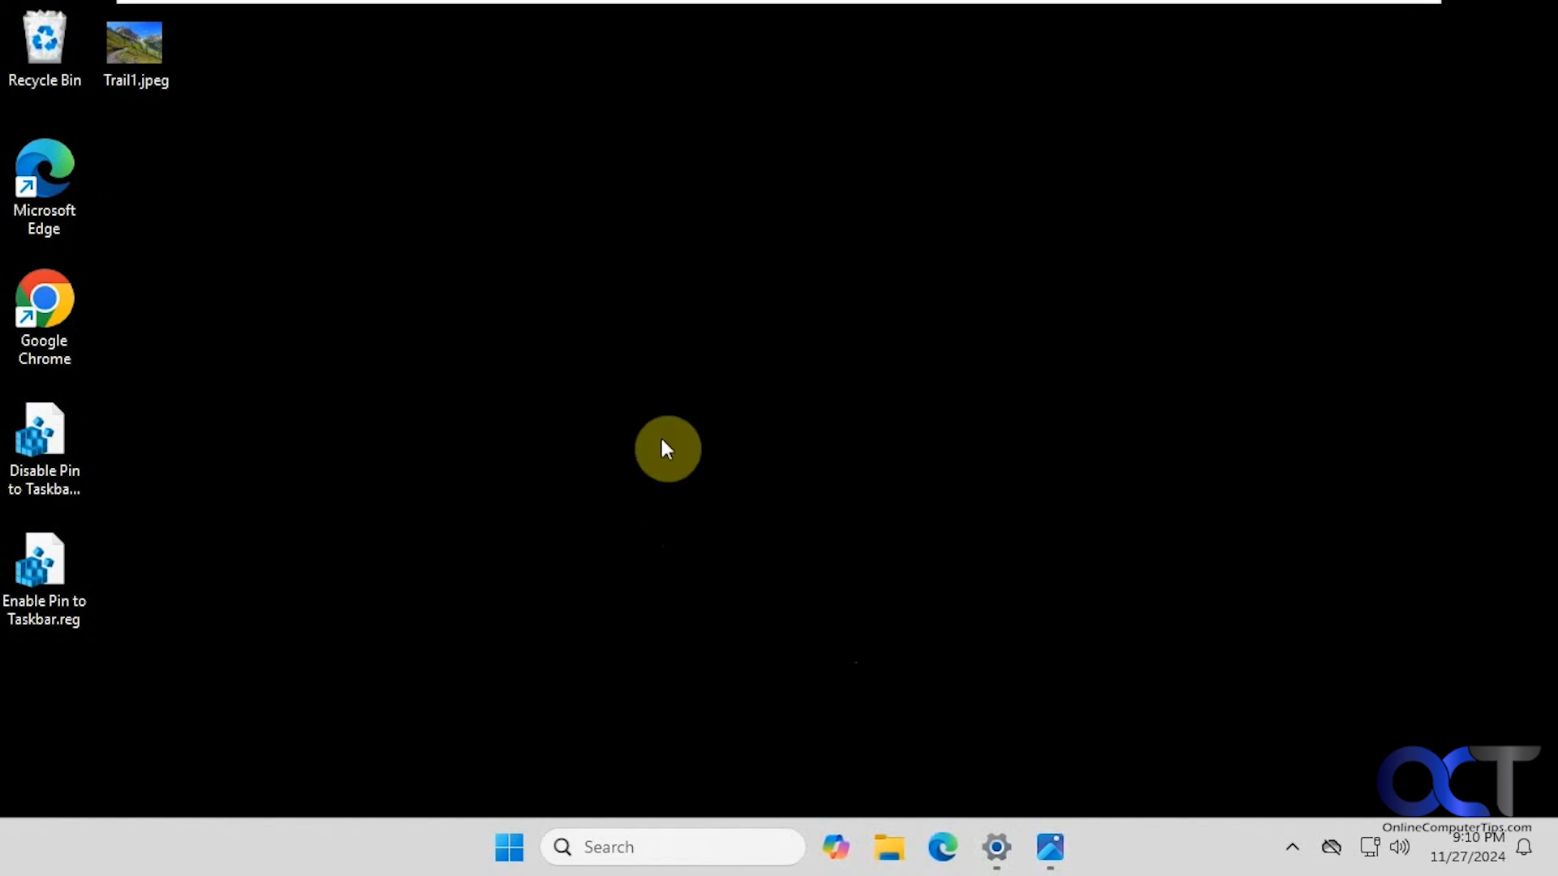
{"action": "mouse_move", "coordinate": [641, 444]}
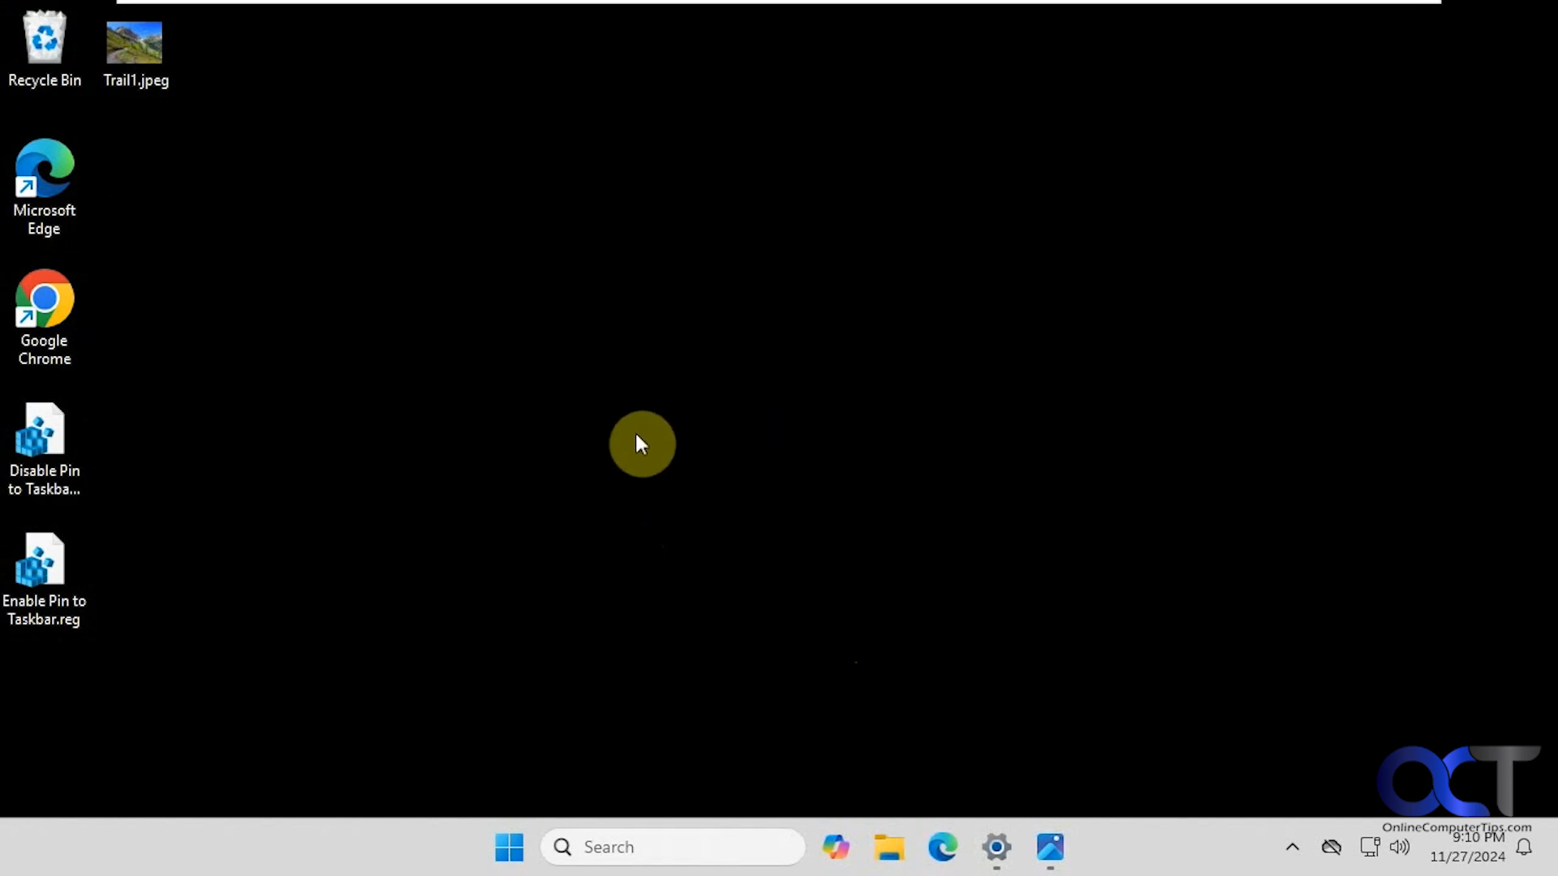
{"action": "mouse_move", "coordinate": [615, 444]}
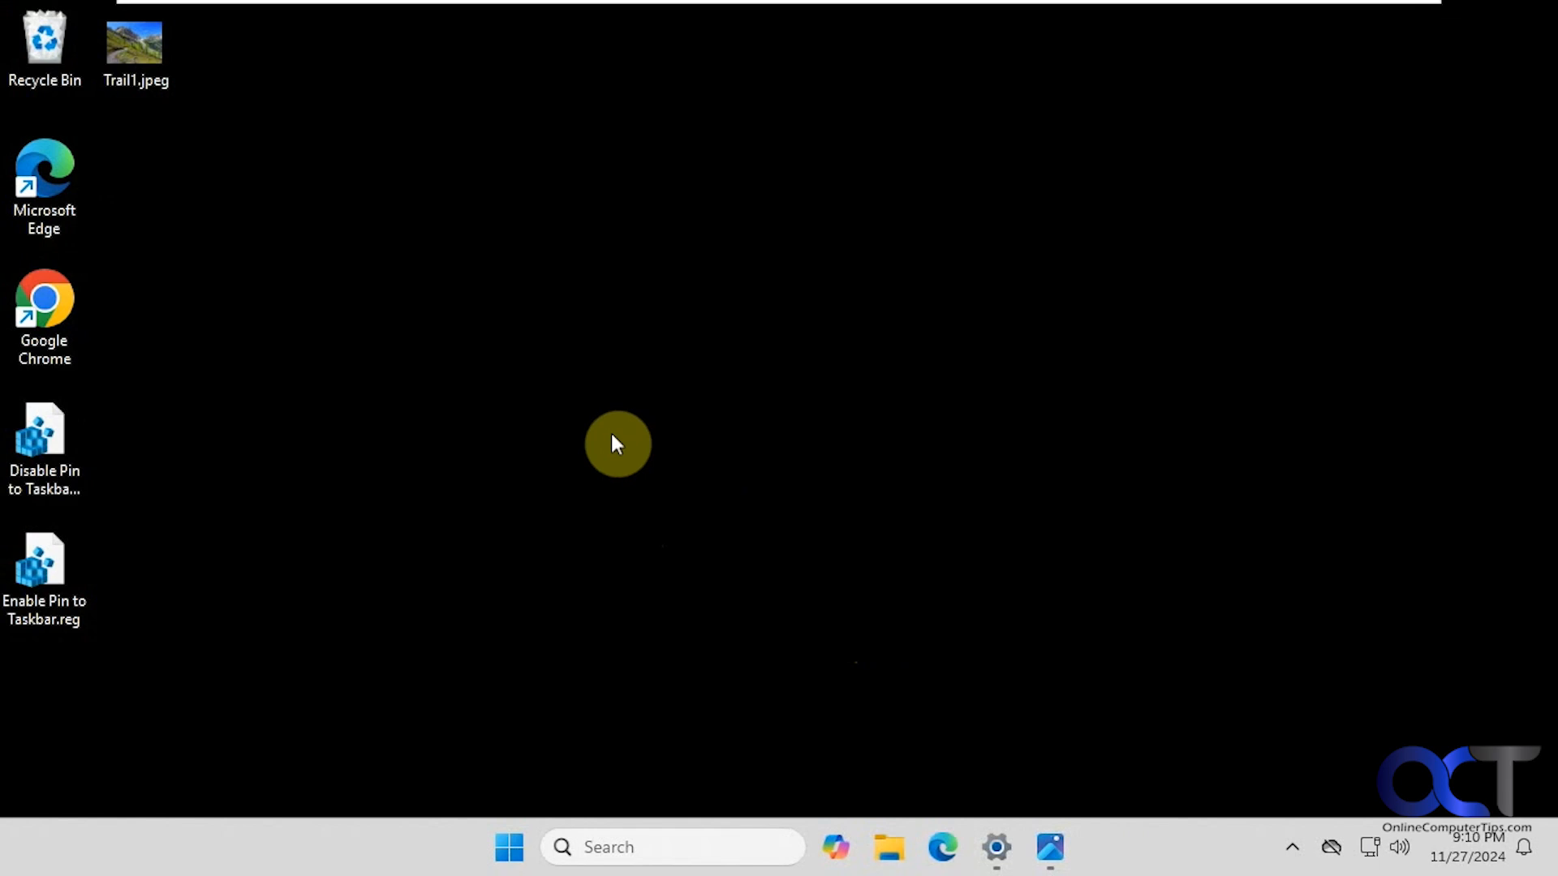
{"action": "mouse_move", "coordinate": [611, 455]}
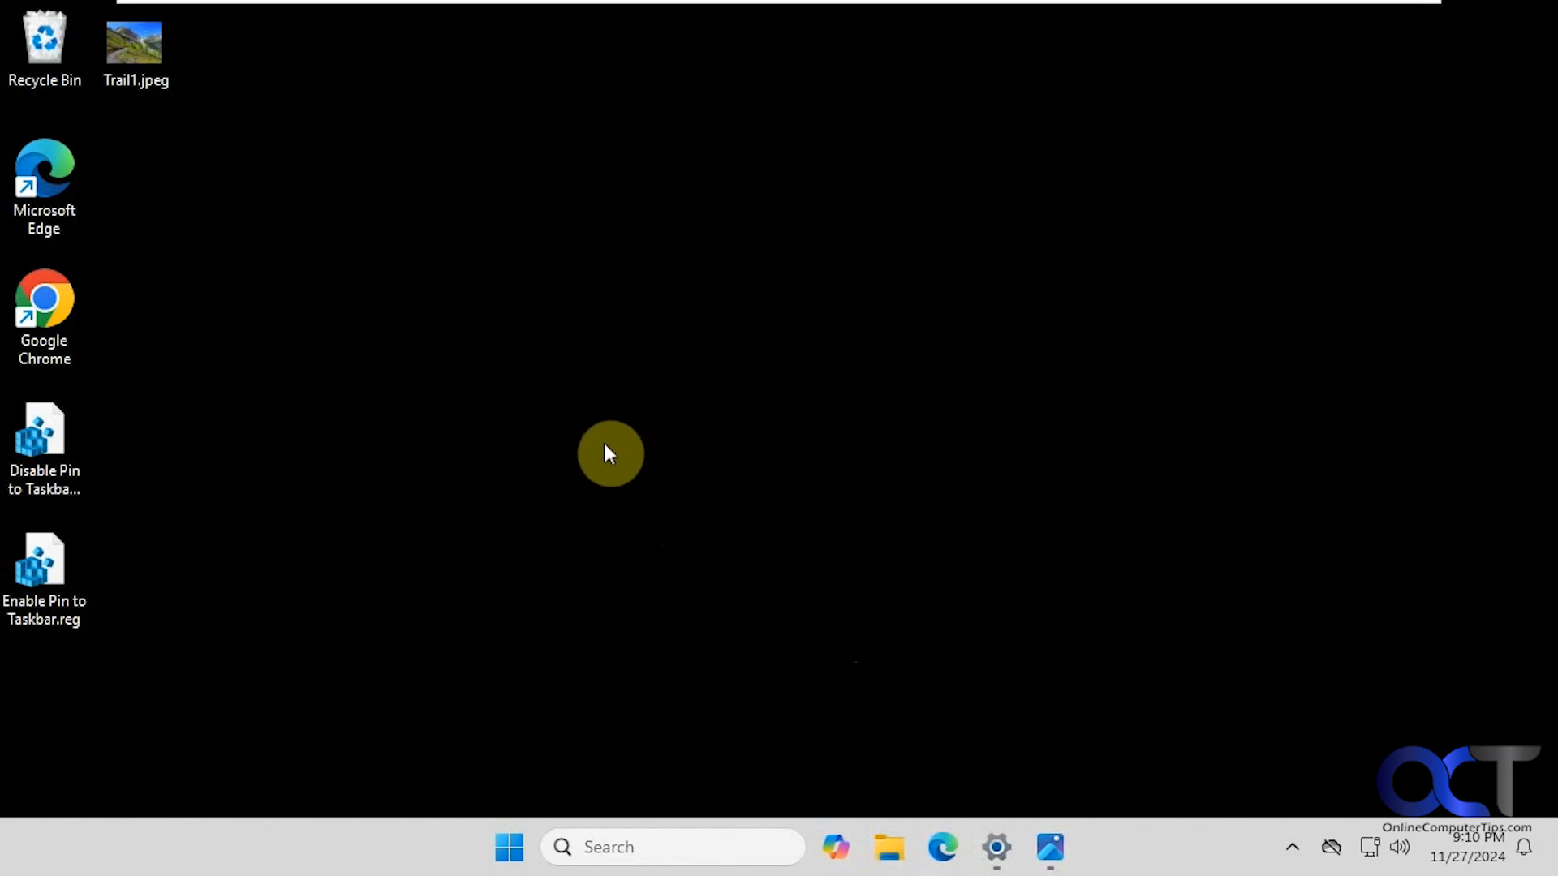
Check that Microsoft 365 in the Start menu currently offers the Pin to taskbar option.
{"action": "left_click", "coordinate": [509, 846]}
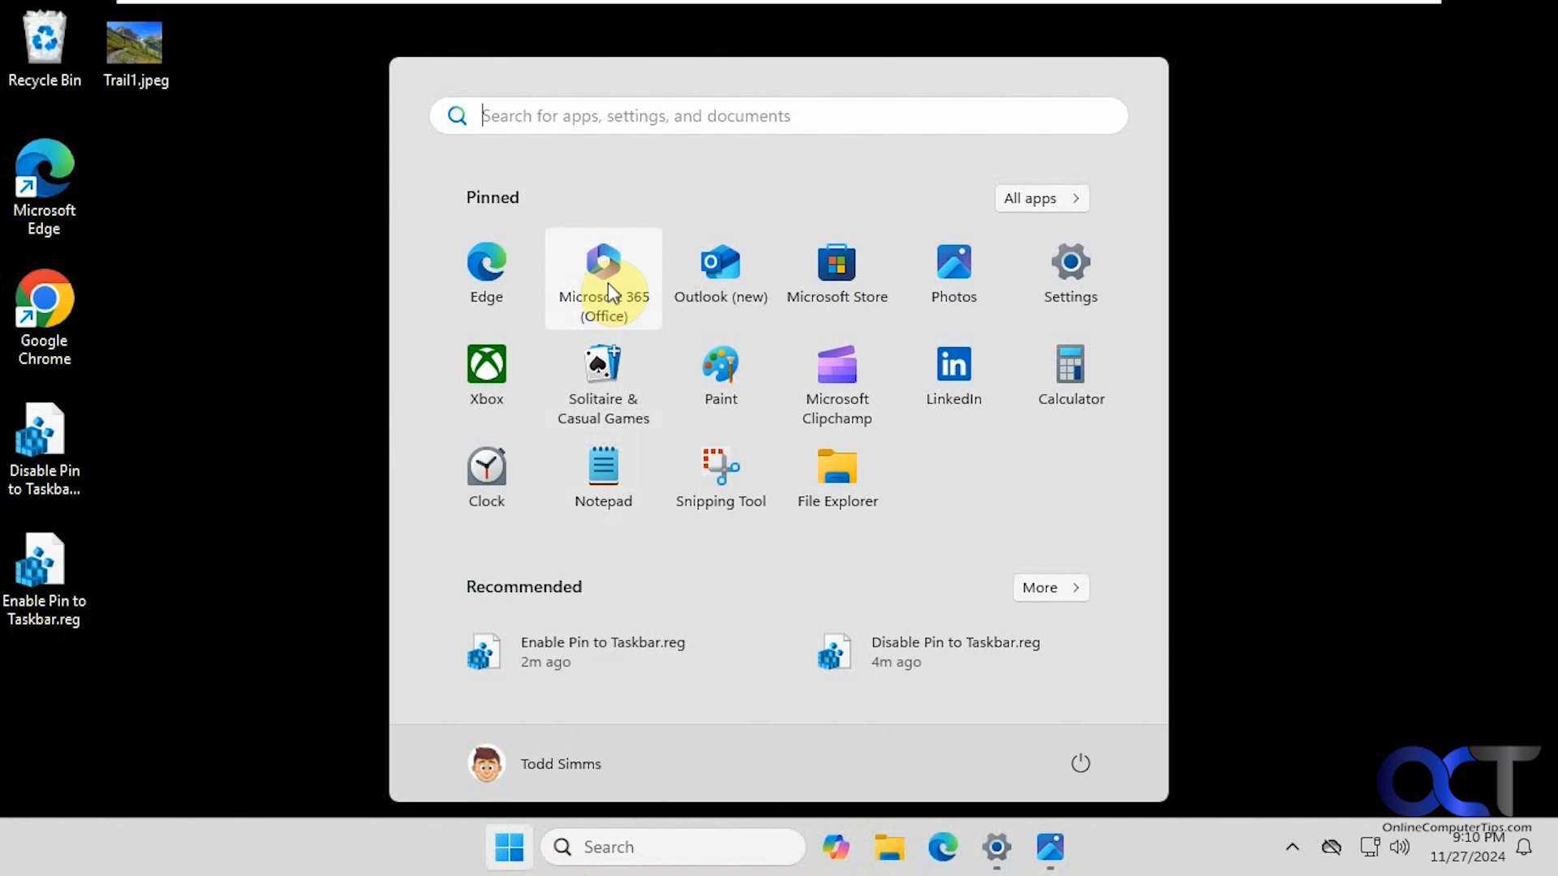
{"action": "right_click", "coordinate": [603, 279]}
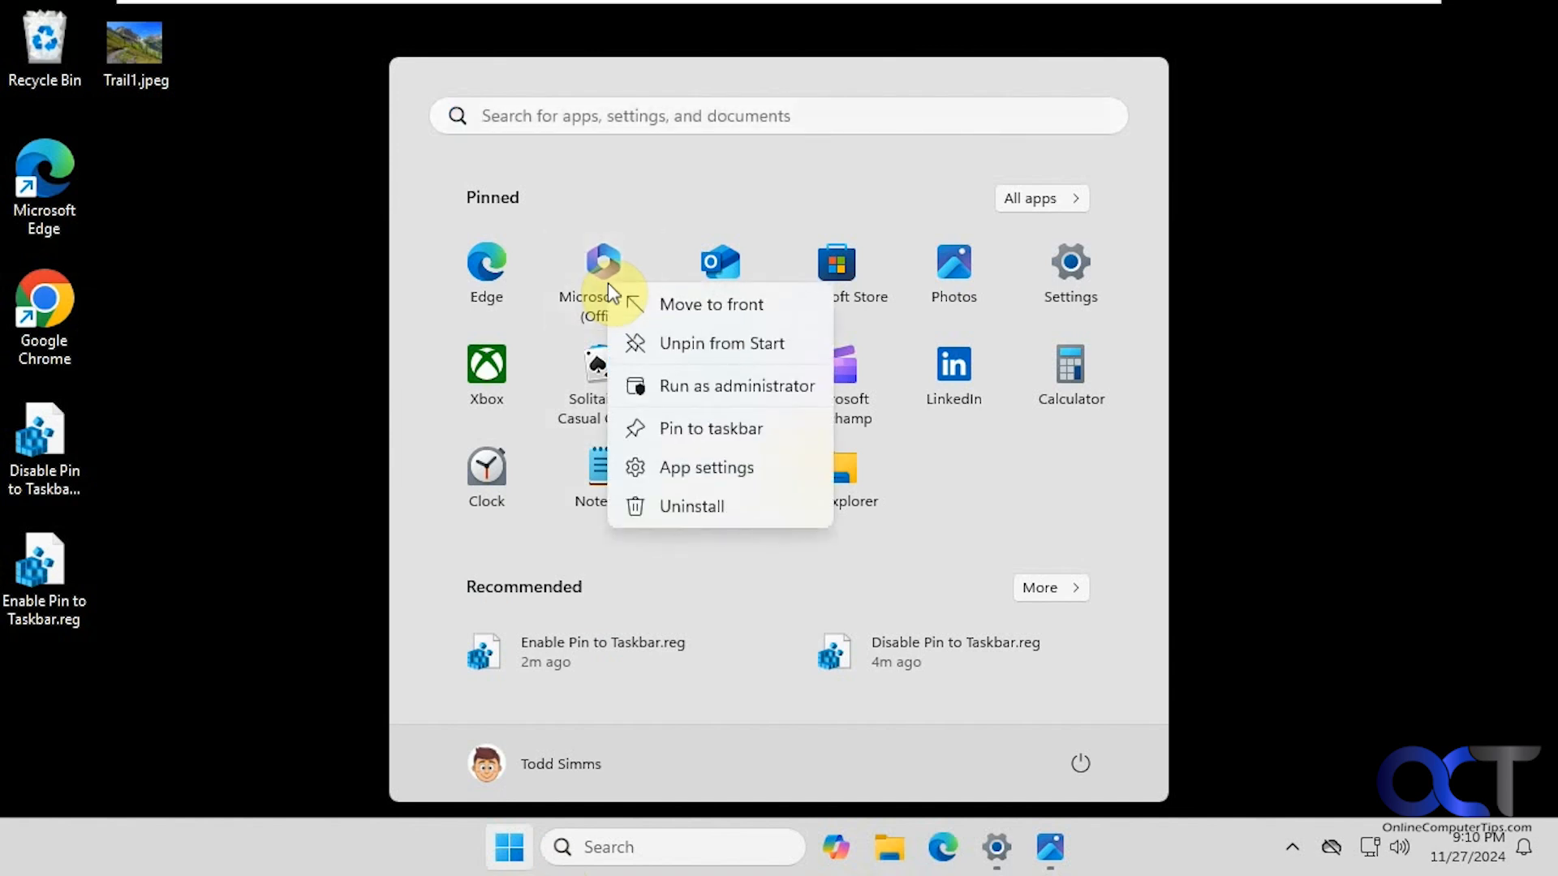
{"action": "left_click", "coordinate": [711, 429]}
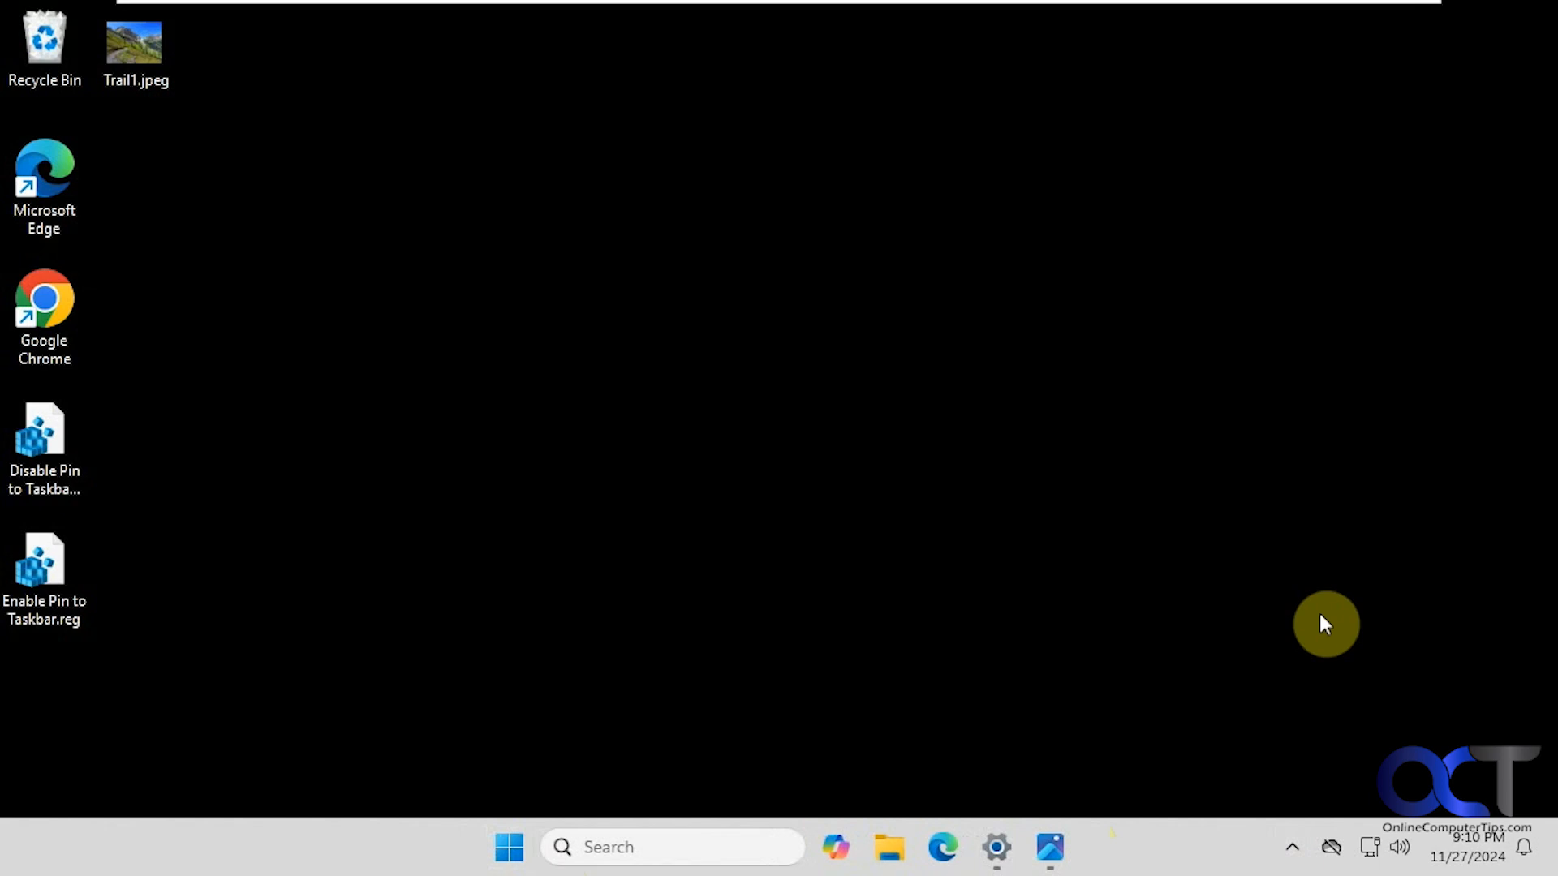
{"action": "mouse_move", "coordinate": [1217, 800]}
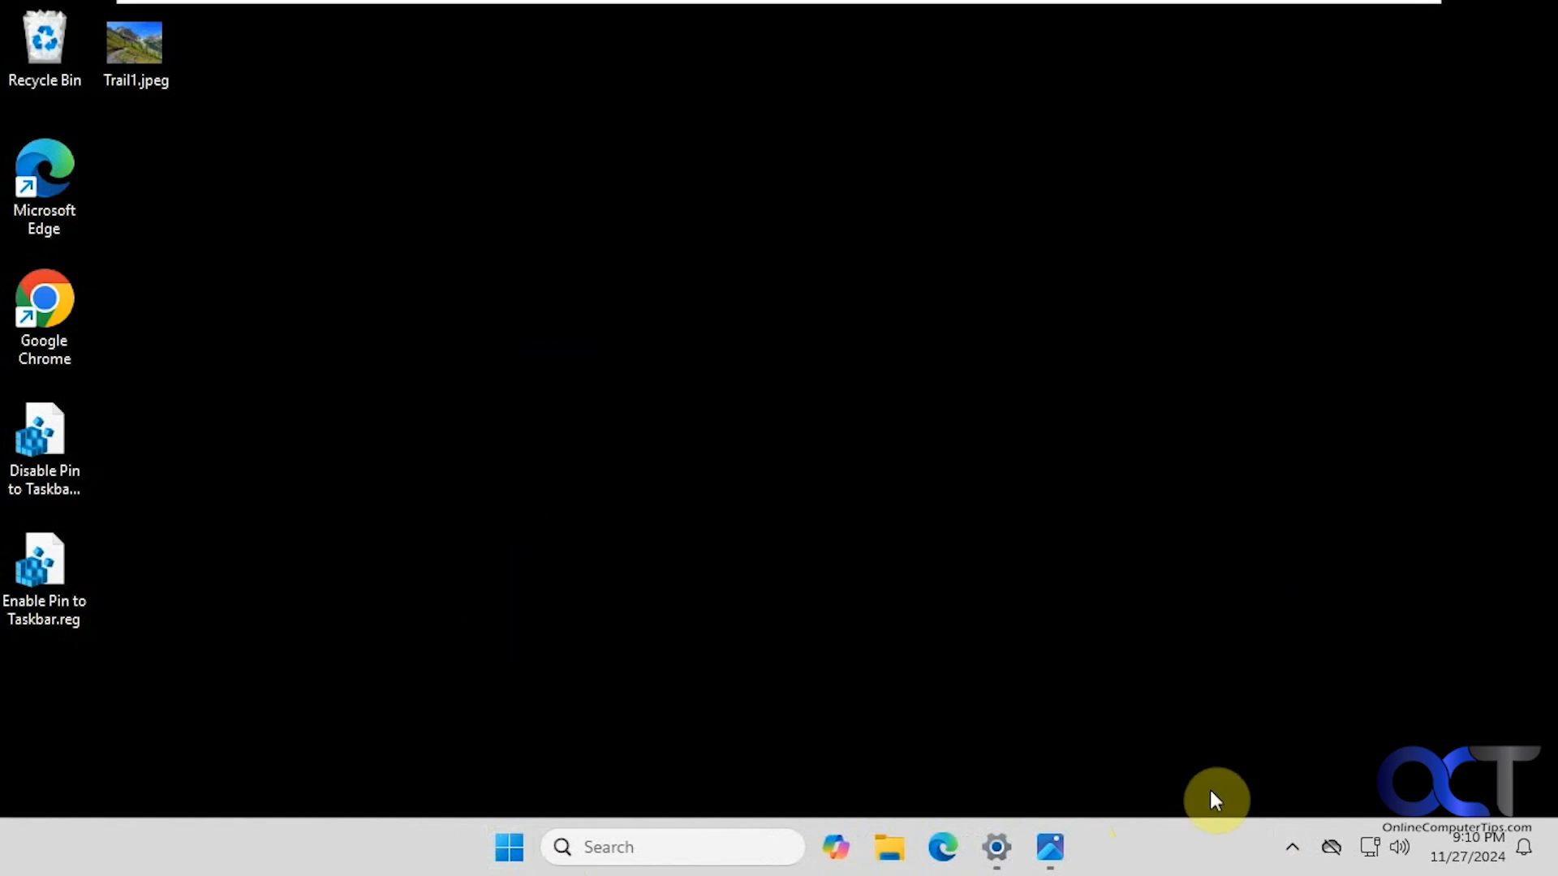
{"action": "mouse_move", "coordinate": [678, 623]}
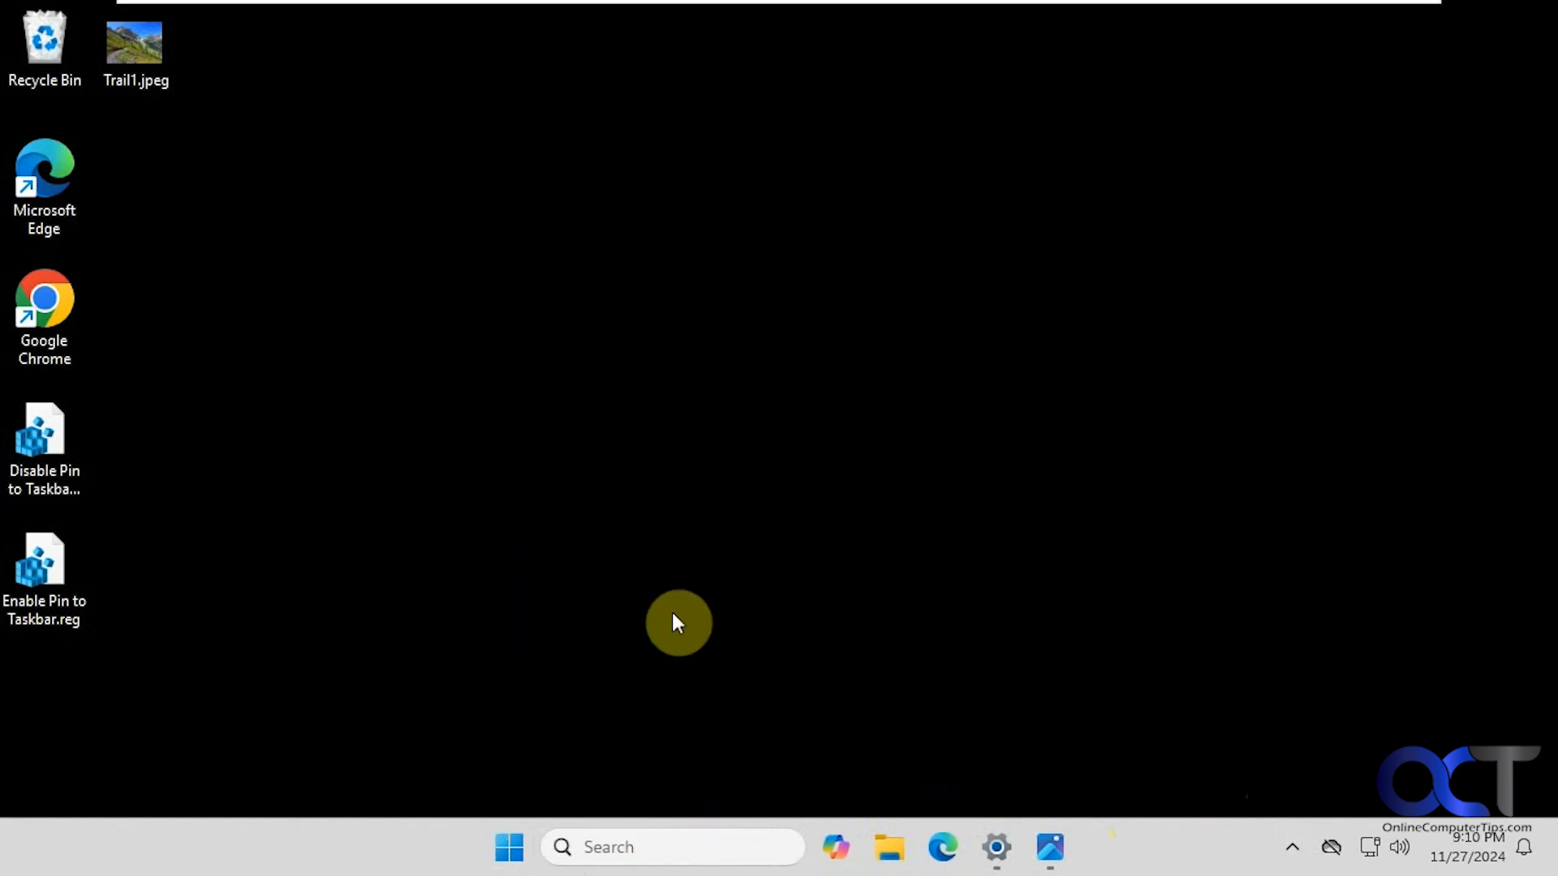
{"action": "mouse_move", "coordinate": [338, 407]}
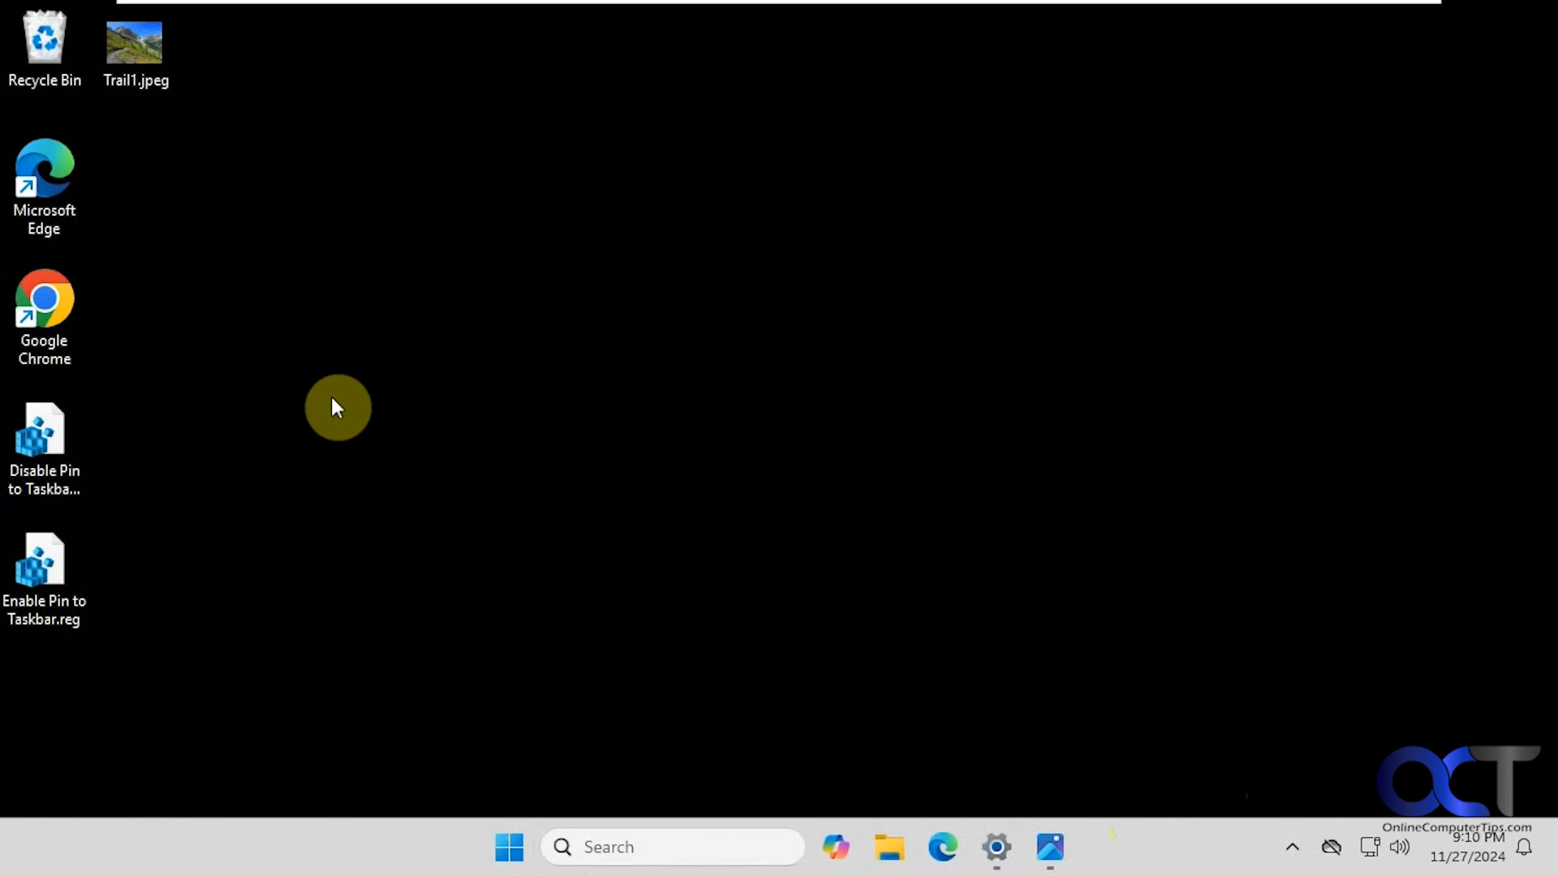
Review the Disable and Enable Pin to Taskbar.reg files in Notepad, then close them.
{"action": "left_click", "coordinate": [43, 443]}
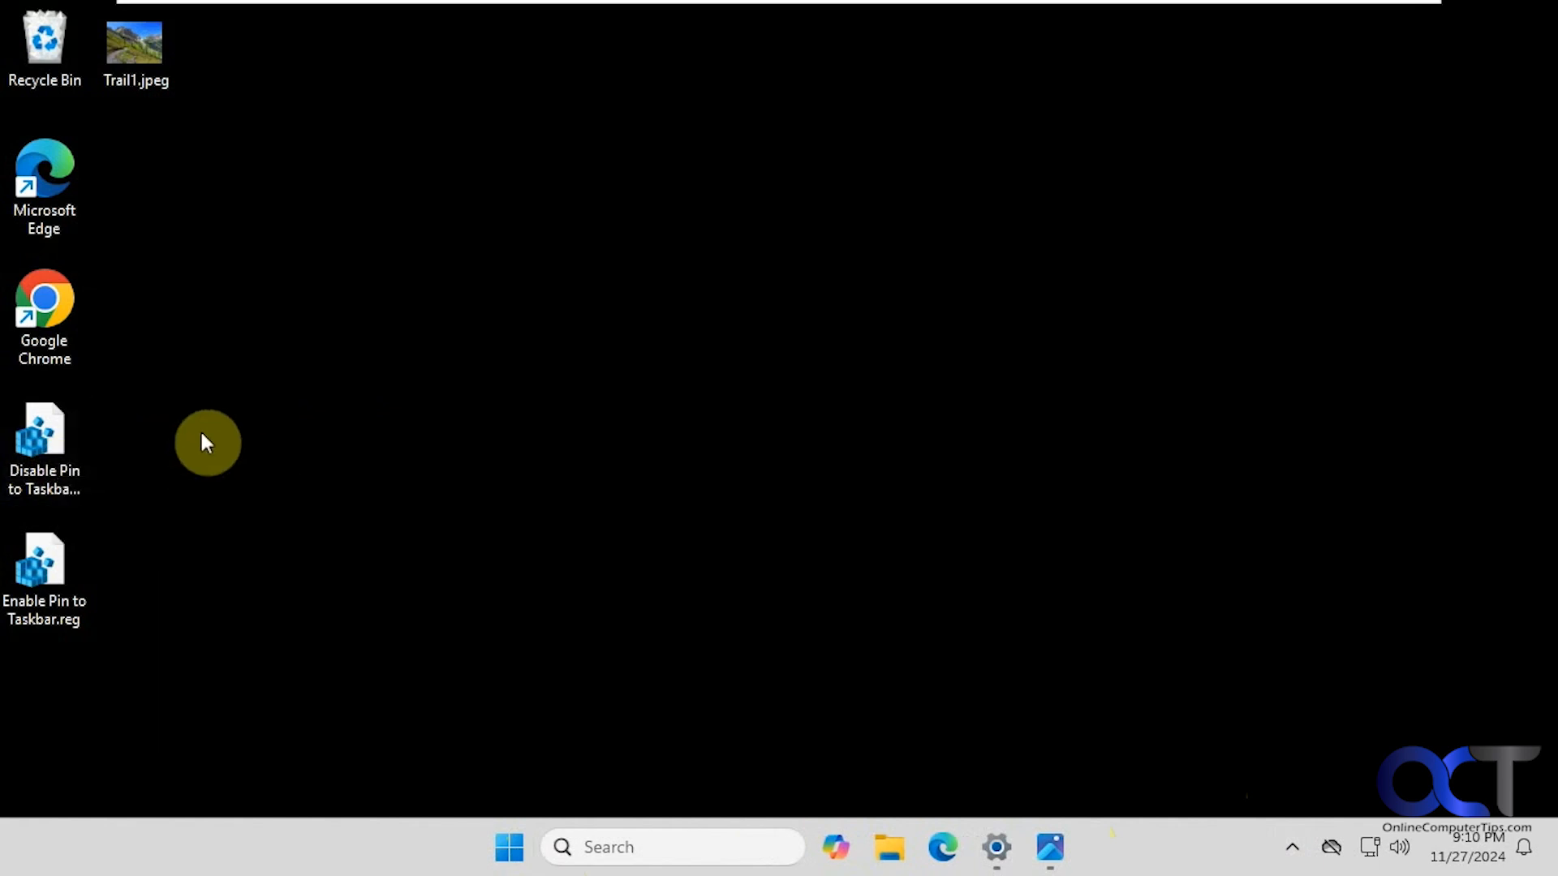
{"action": "left_click", "coordinate": [44, 447]}
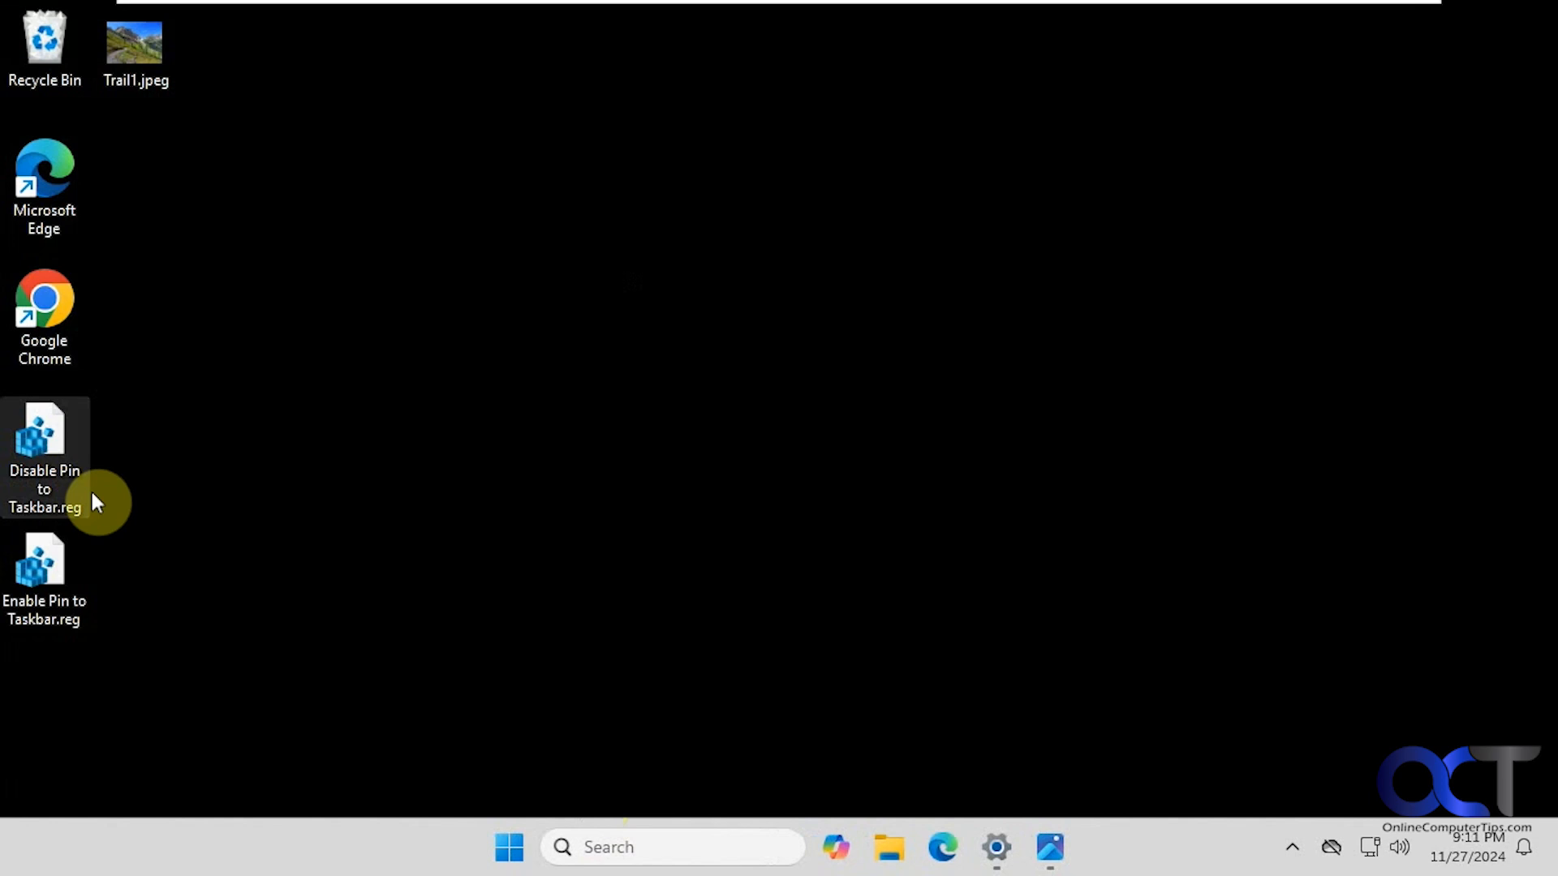
{"action": "left_click", "coordinate": [44, 442]}
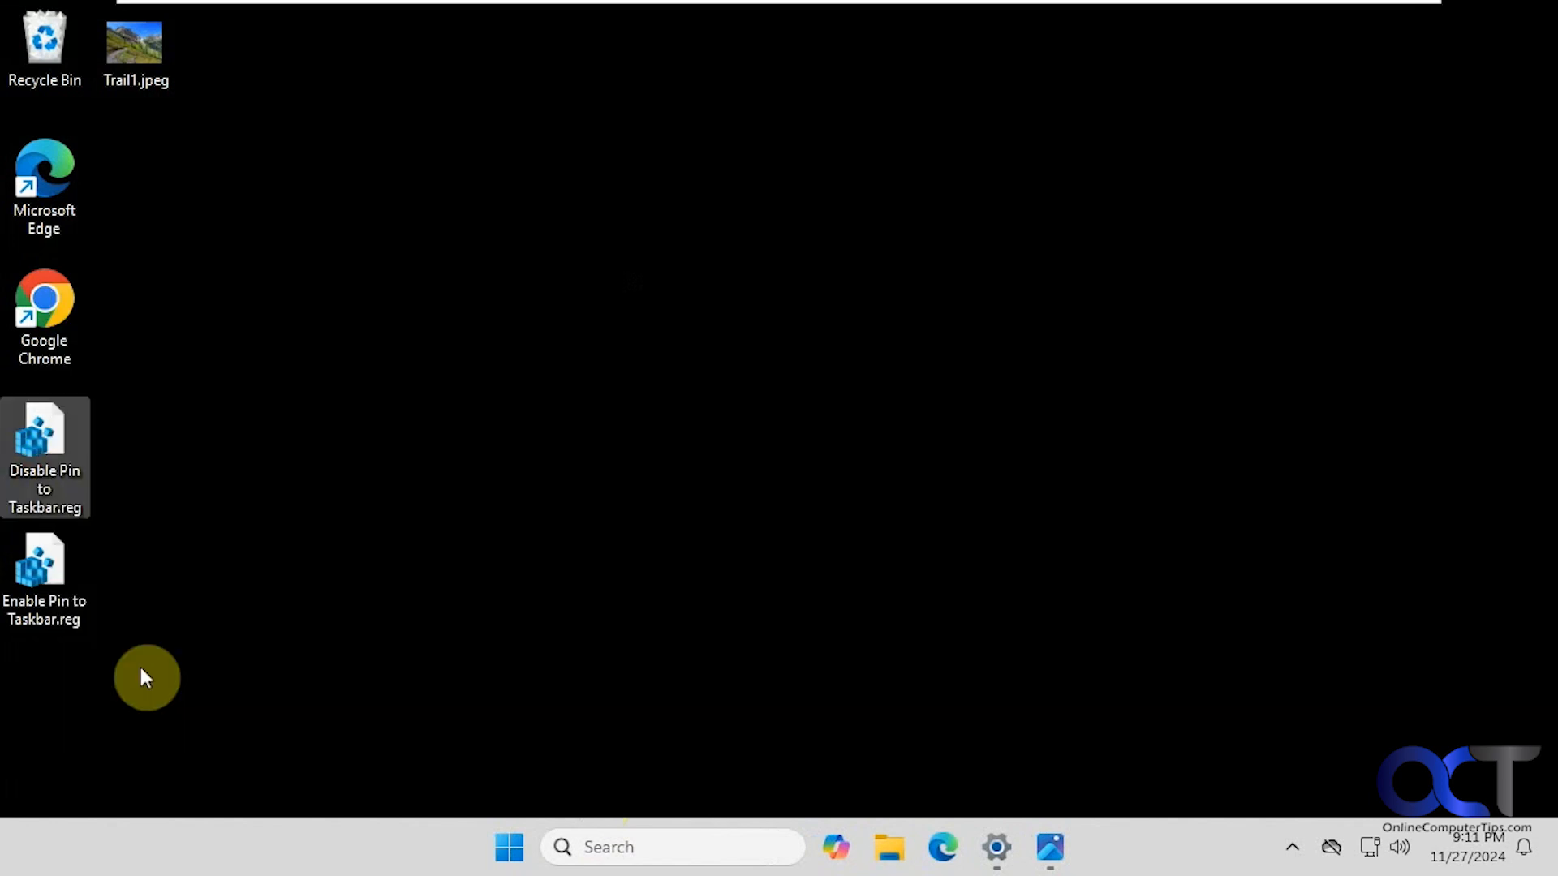
{"action": "double_click", "coordinate": [44, 456]}
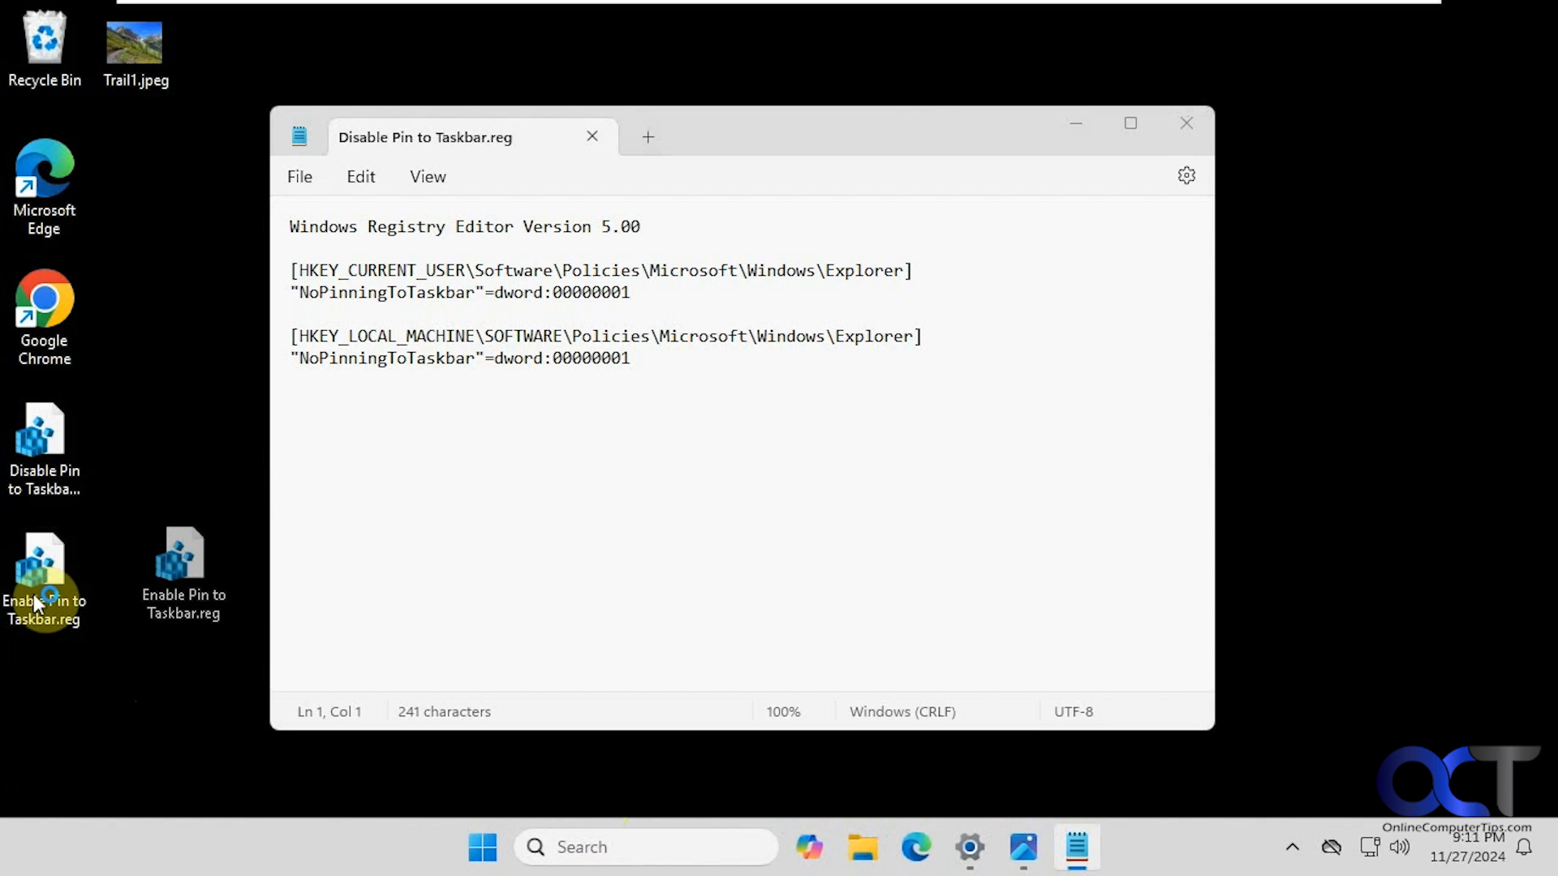
{"action": "double_click", "coordinate": [44, 576]}
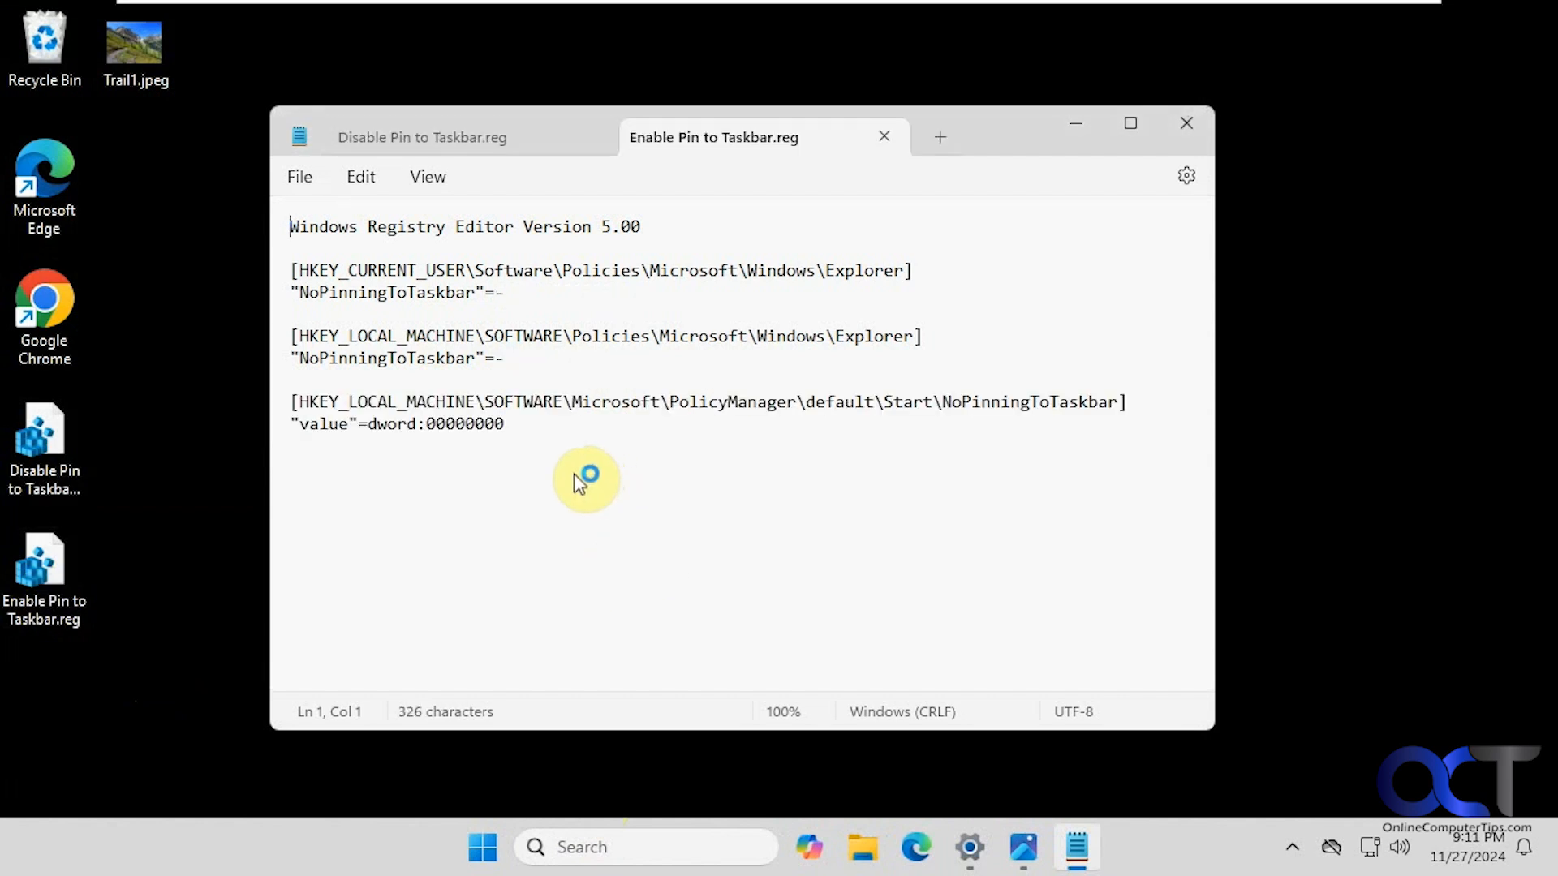
{"action": "left_click", "coordinate": [1186, 123]}
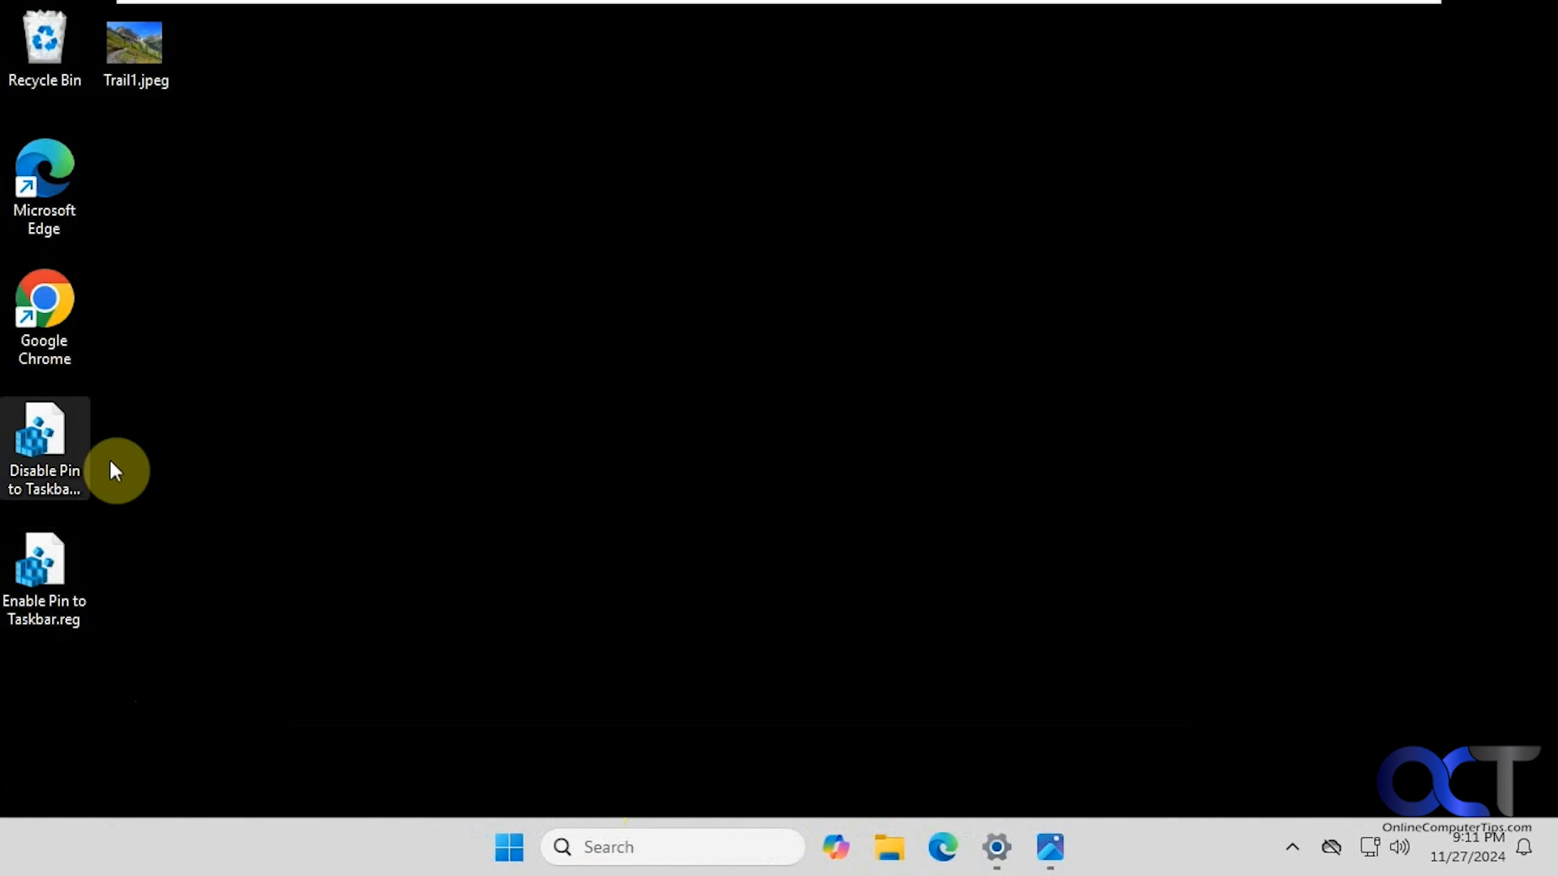
{"action": "mouse_move", "coordinate": [203, 455]}
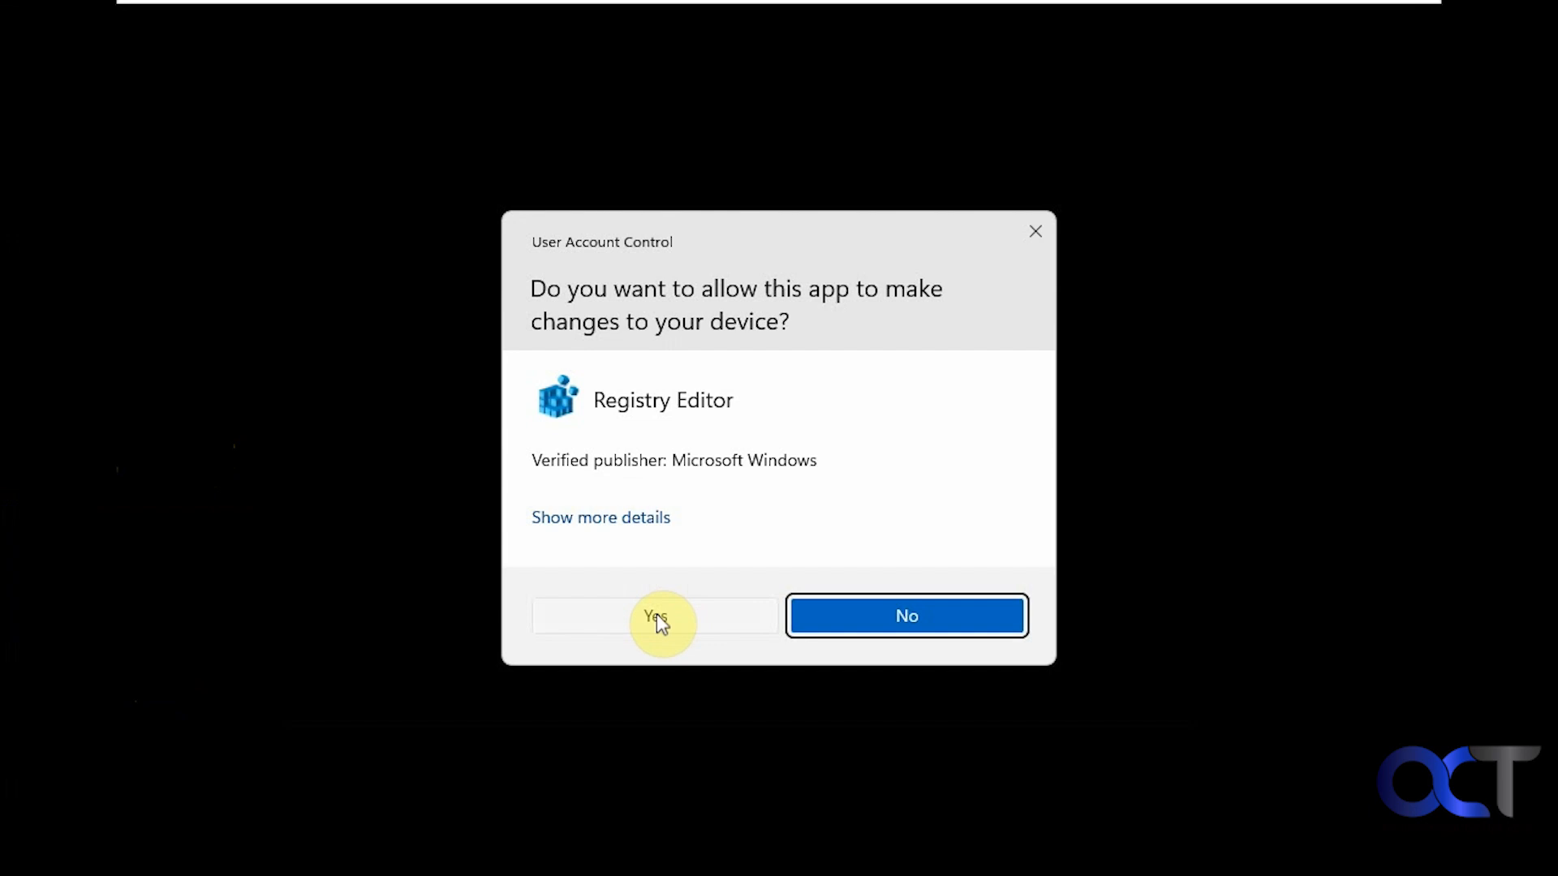
Merge Disable Pin to Taskbar.reg into the registry, confirming UAC, the warning and the success message.
{"action": "left_click", "coordinate": [654, 615]}
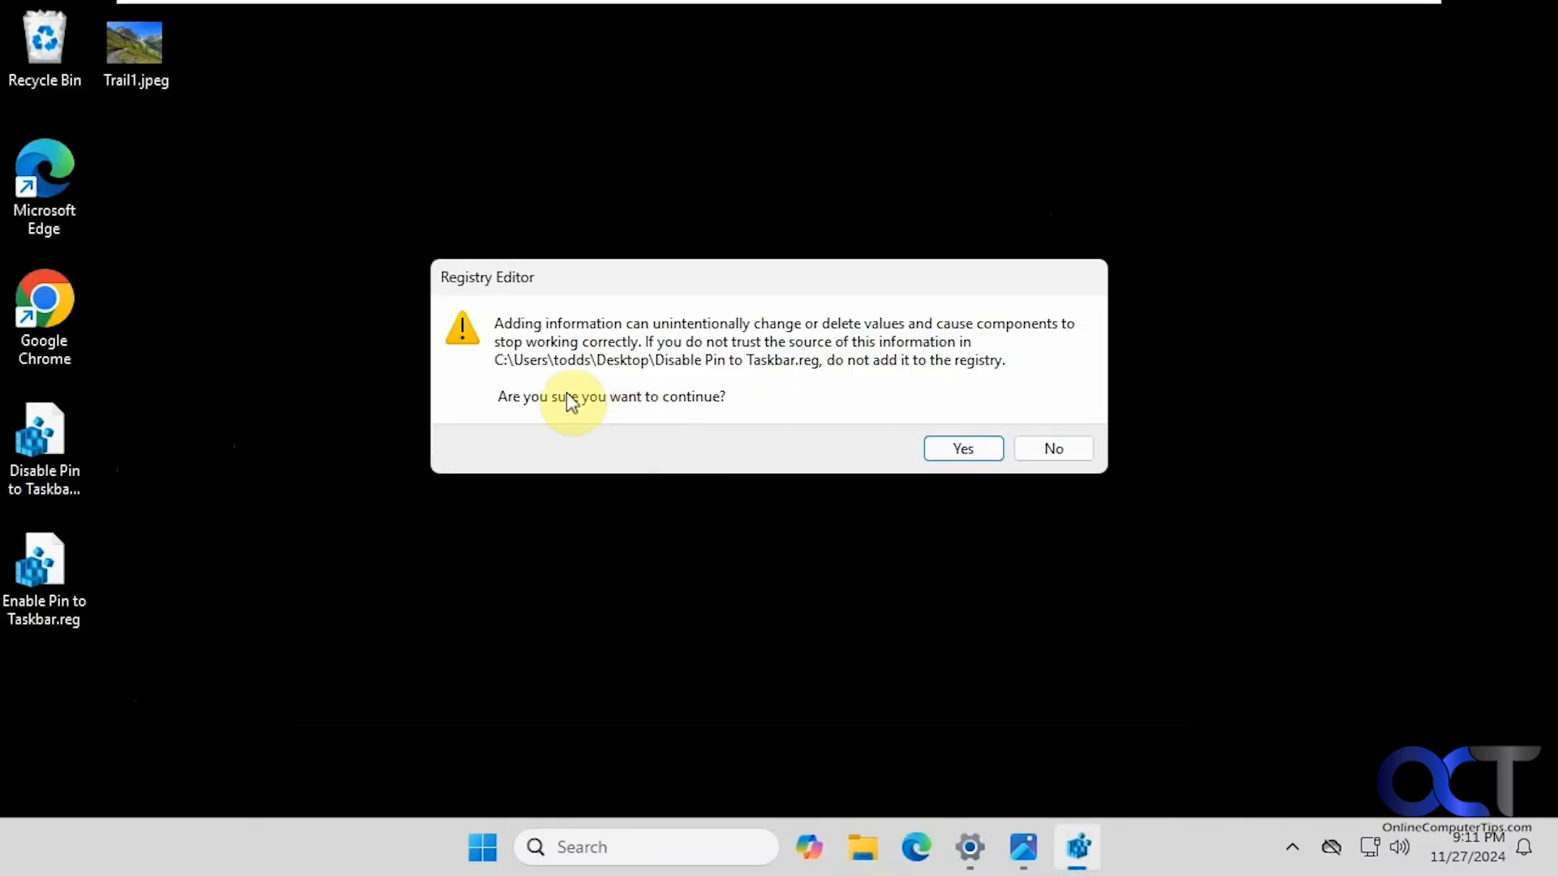
{"action": "left_click", "coordinate": [960, 448]}
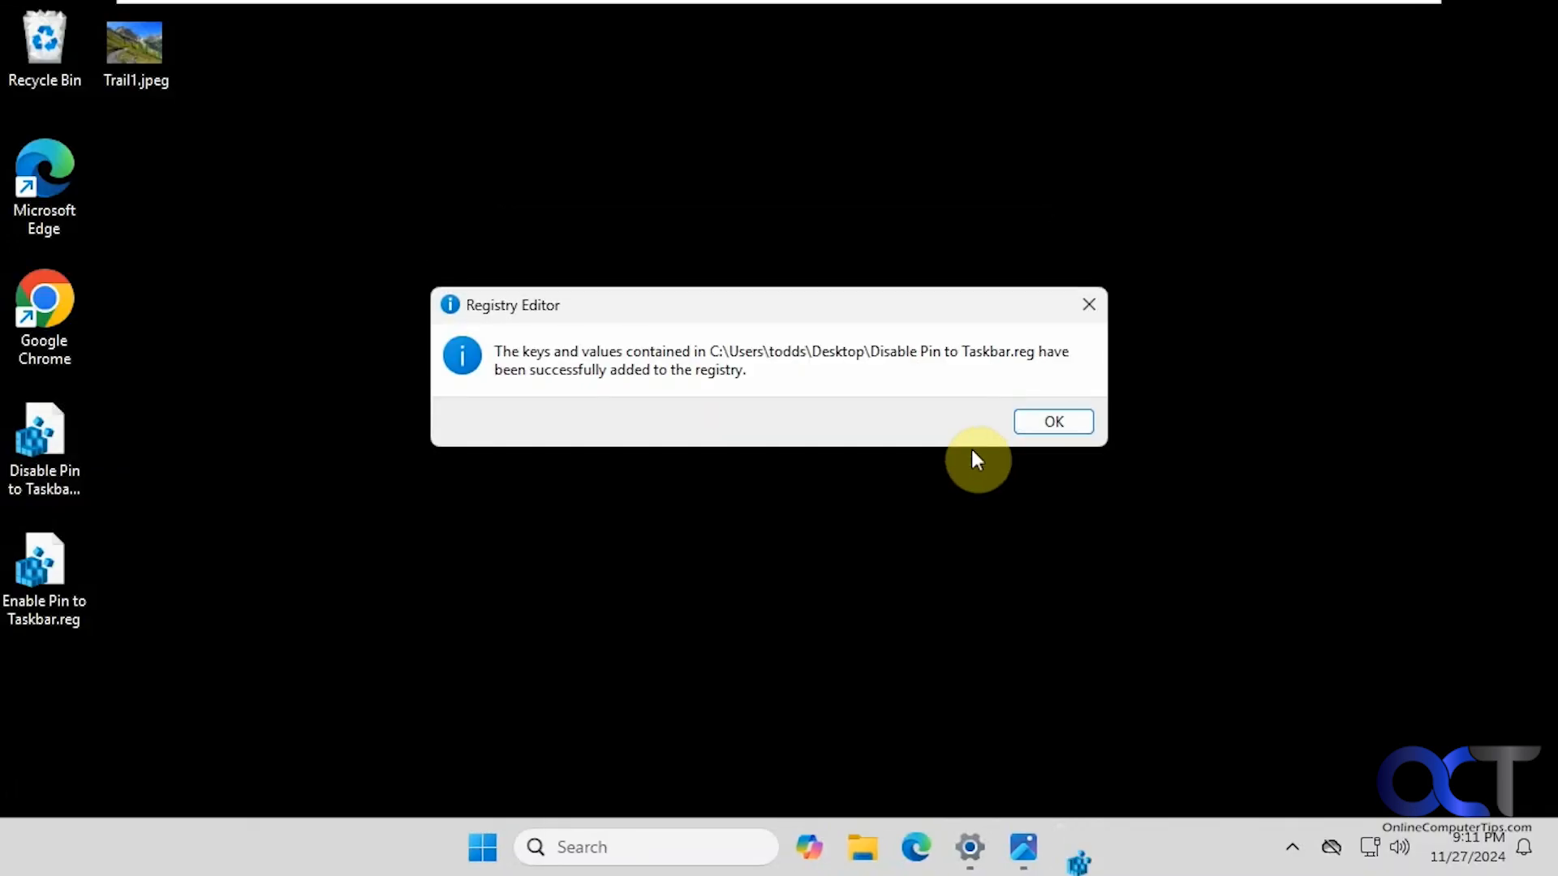
{"action": "left_click", "coordinate": [1053, 421]}
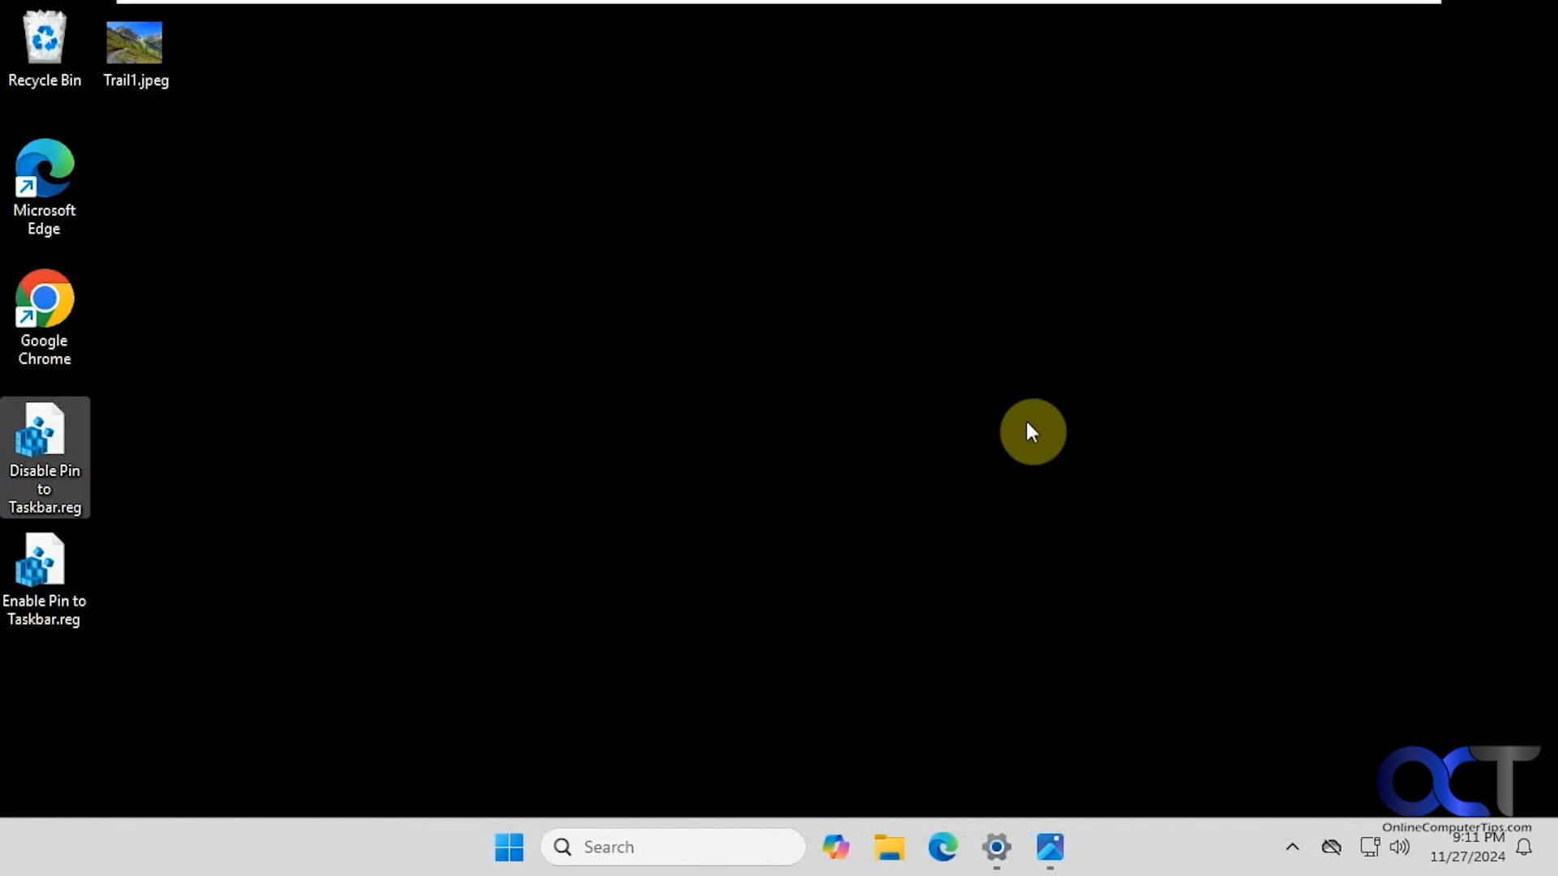
{"action": "left_click", "coordinate": [509, 846]}
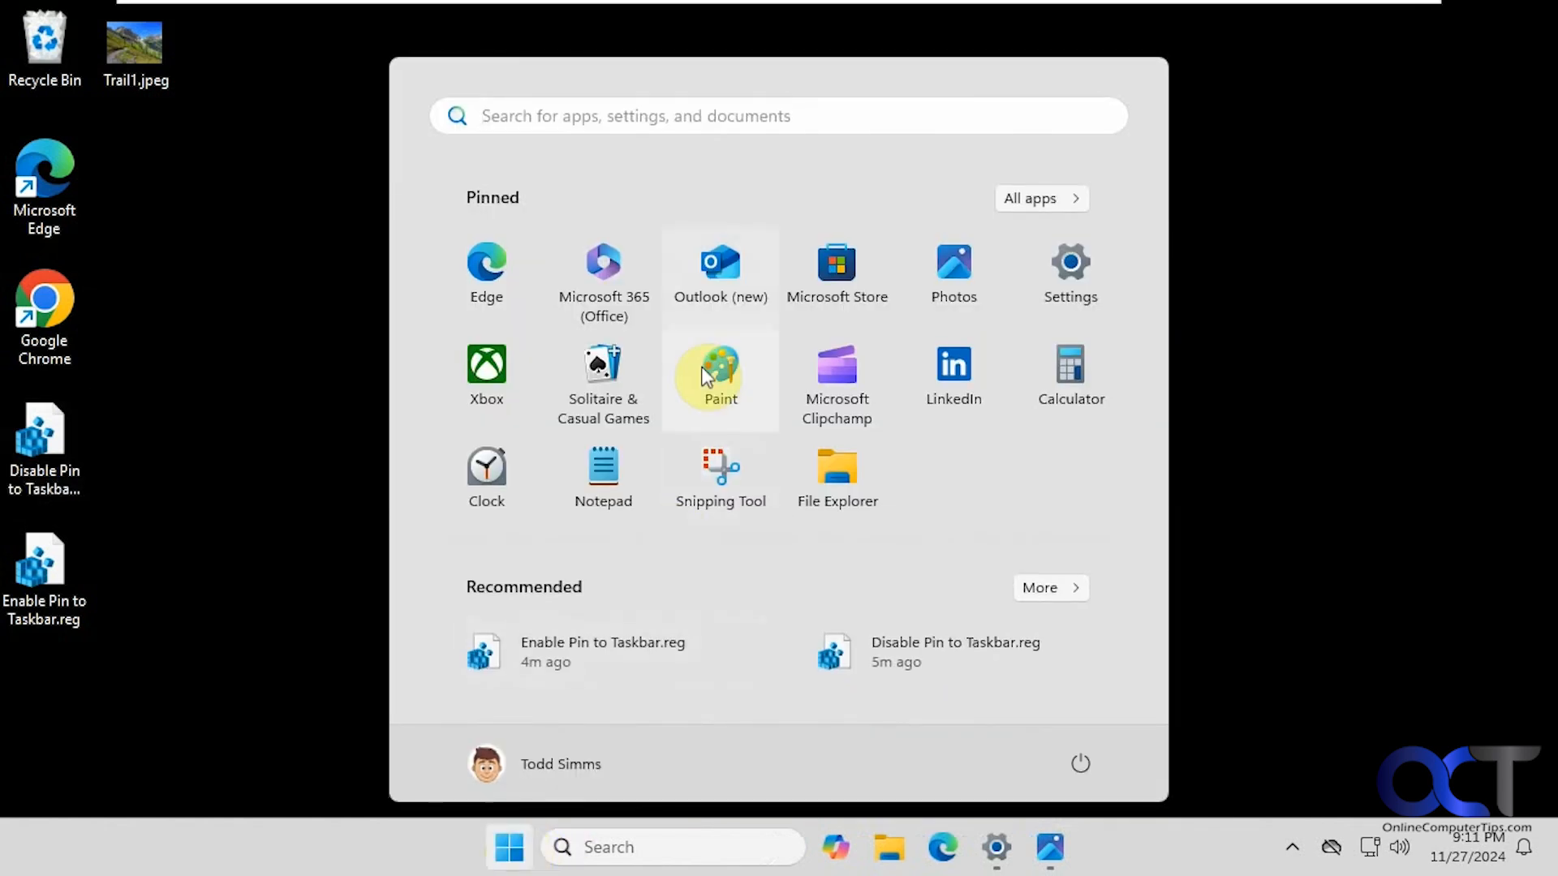
{"action": "right_click", "coordinate": [603, 273]}
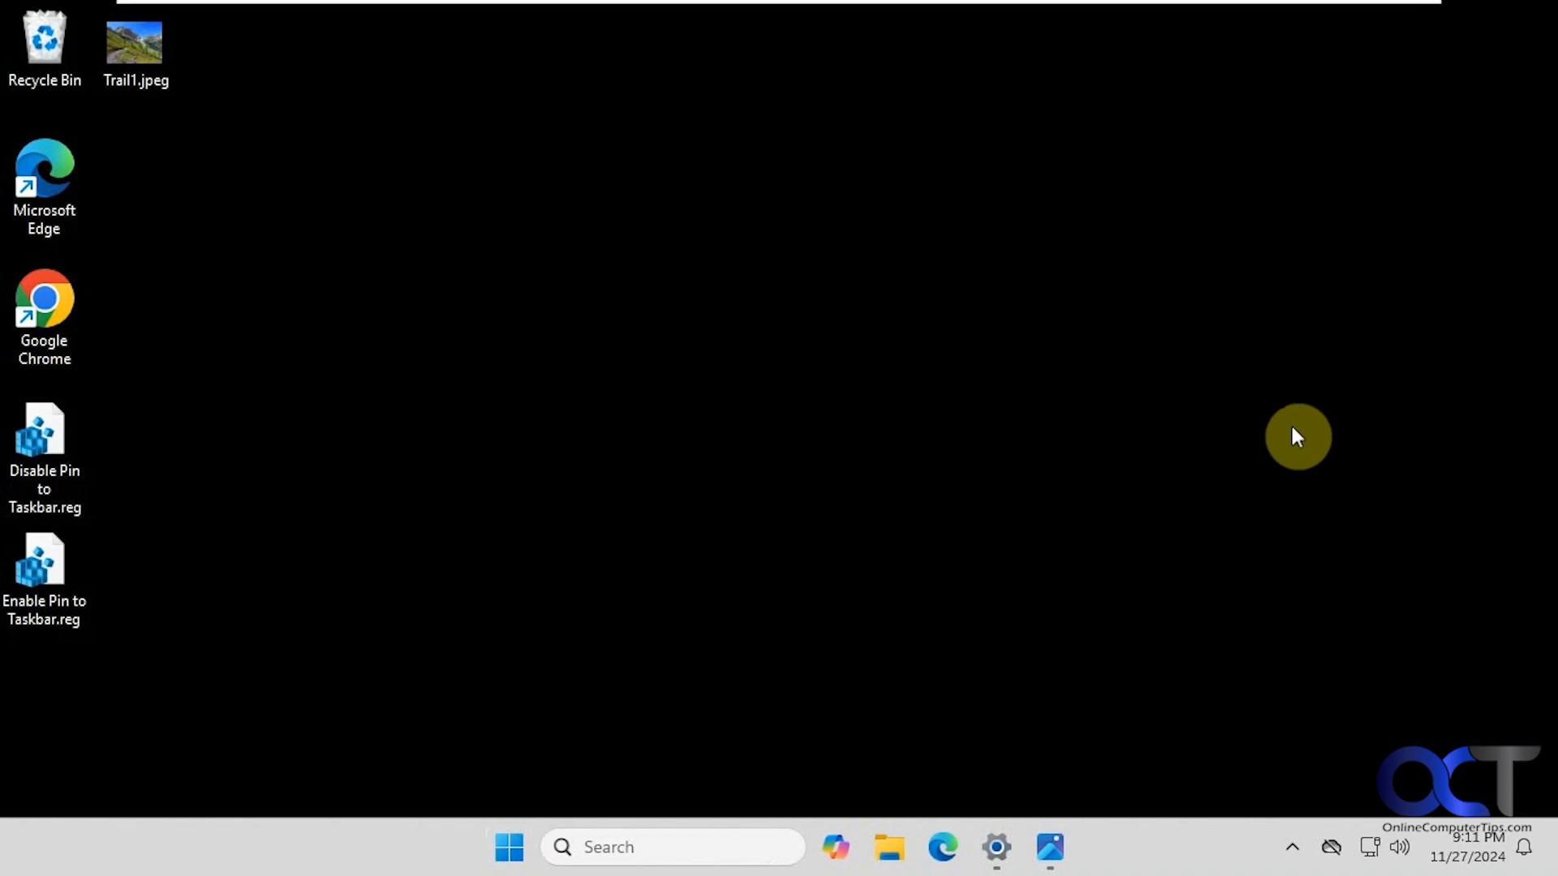
{"action": "mouse_move", "coordinate": [1260, 429]}
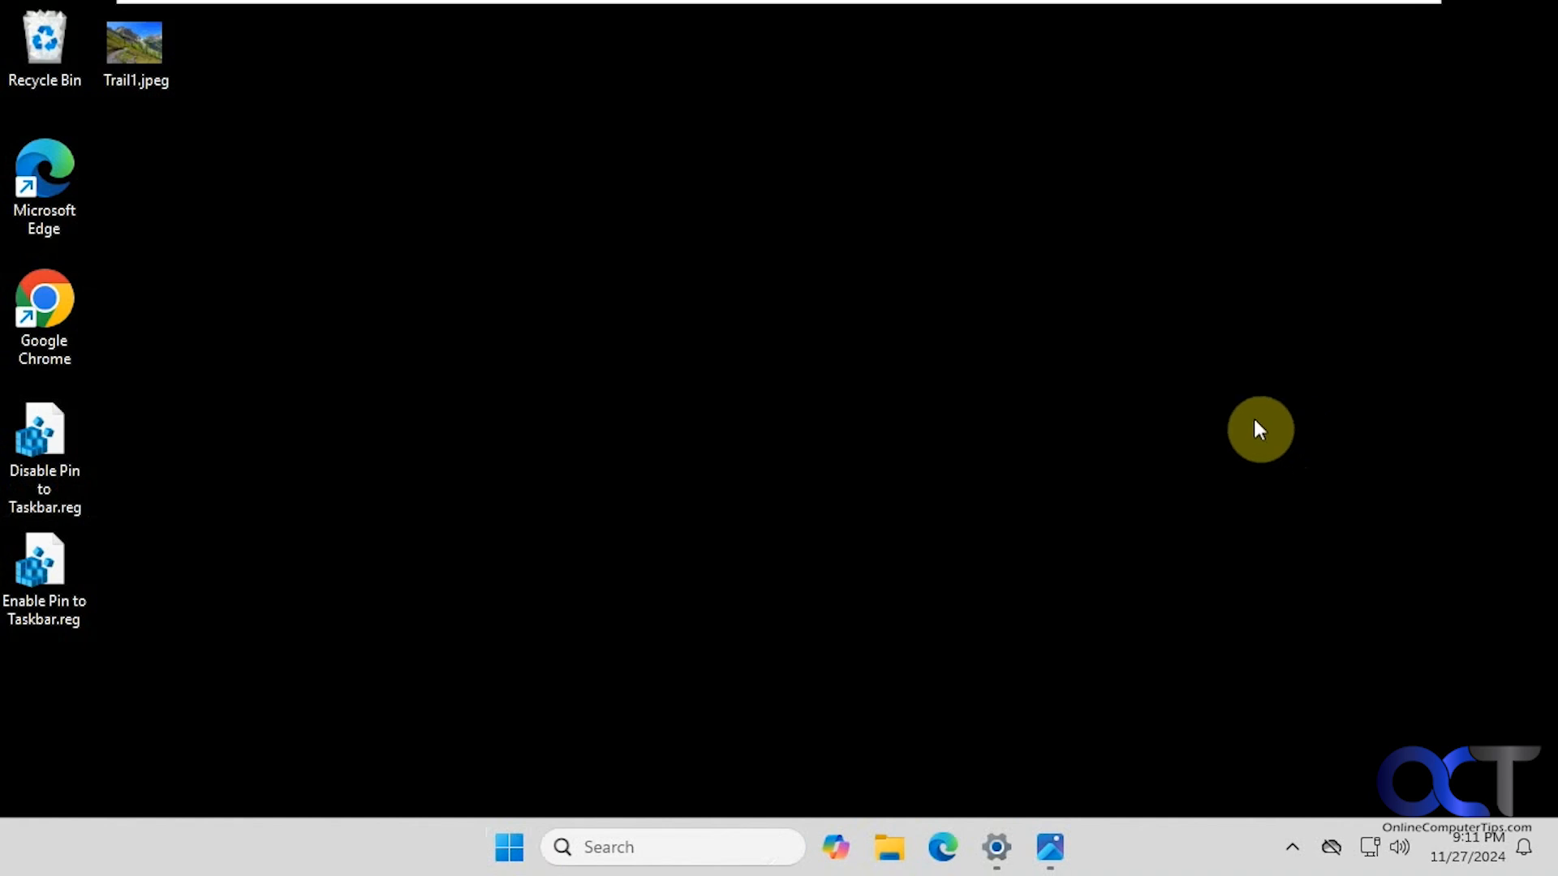
{"action": "mouse_move", "coordinate": [1146, 845]}
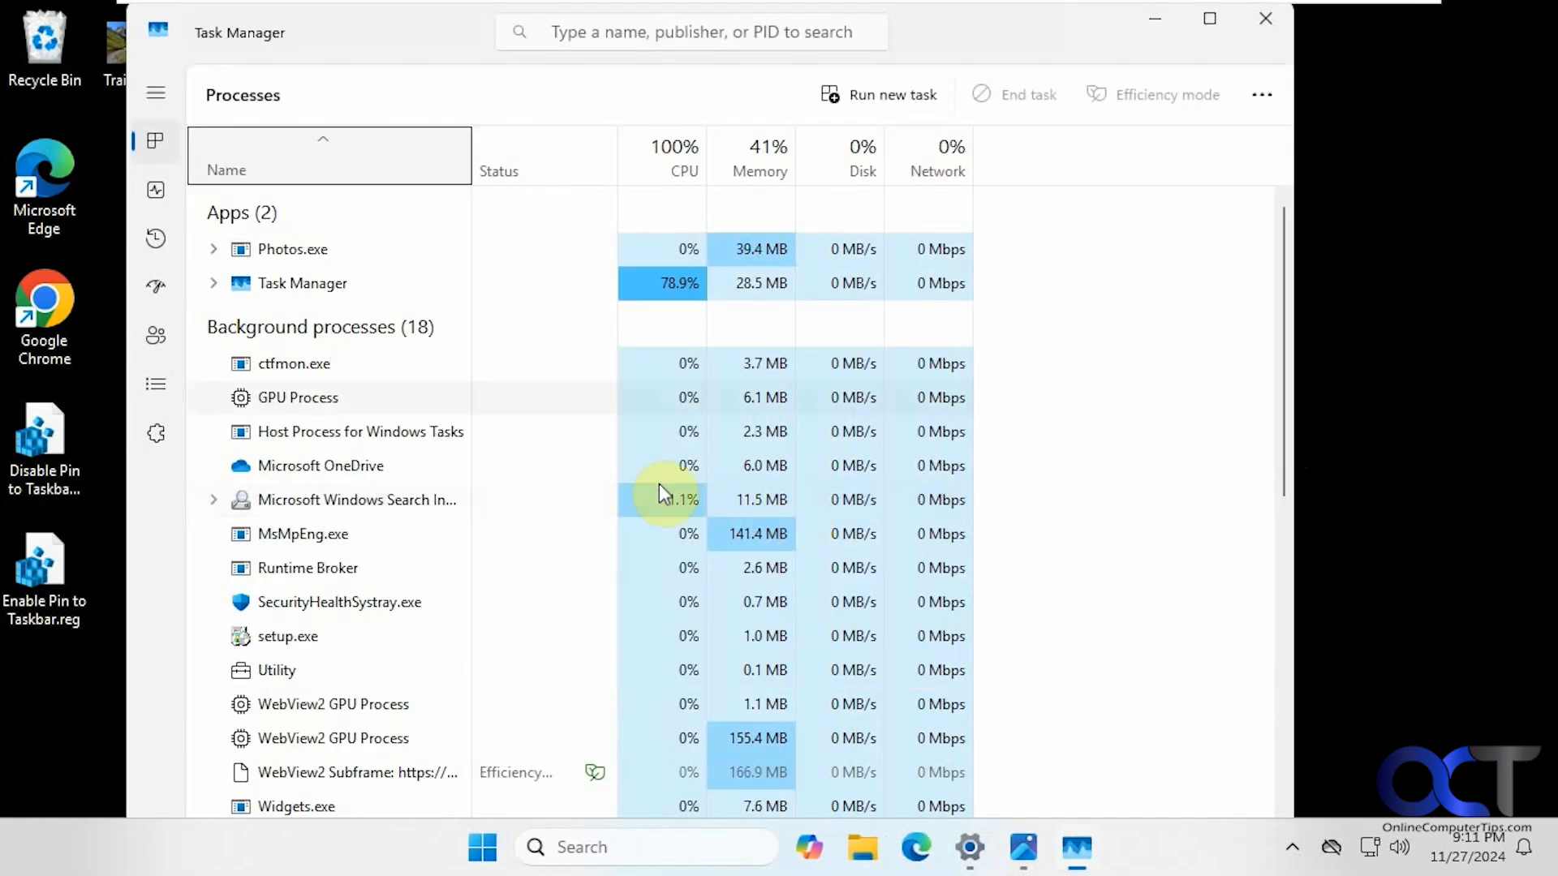
Restart the Windows Explorer process from Task Manager so the disable change takes effect.
{"action": "scroll", "scroll_direction": "down", "scroll_amount": 3}
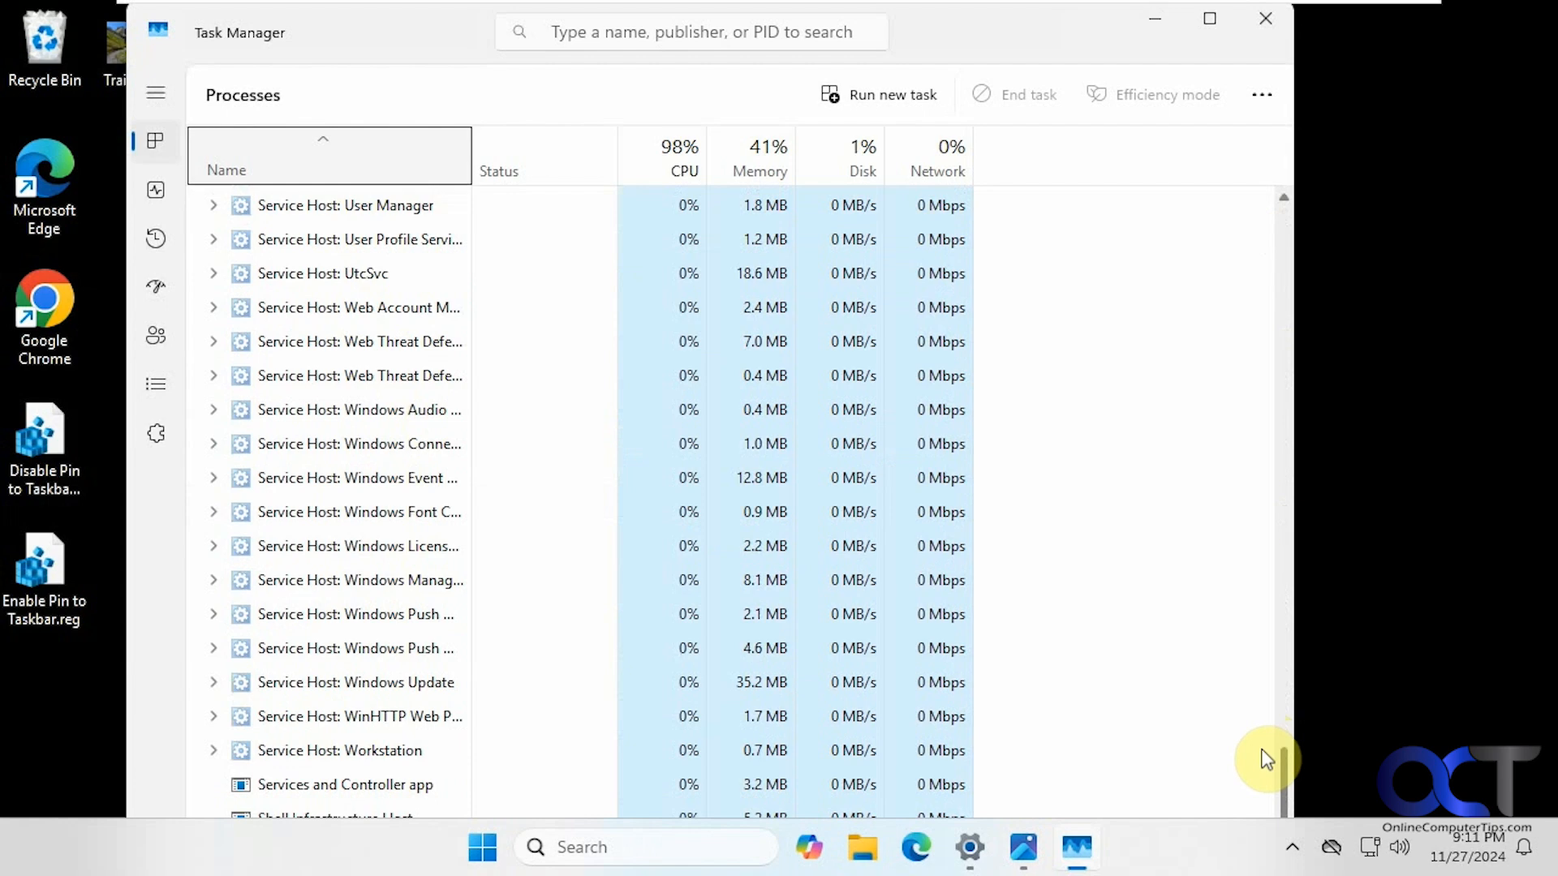
{"action": "right_click", "coordinate": [314, 726]}
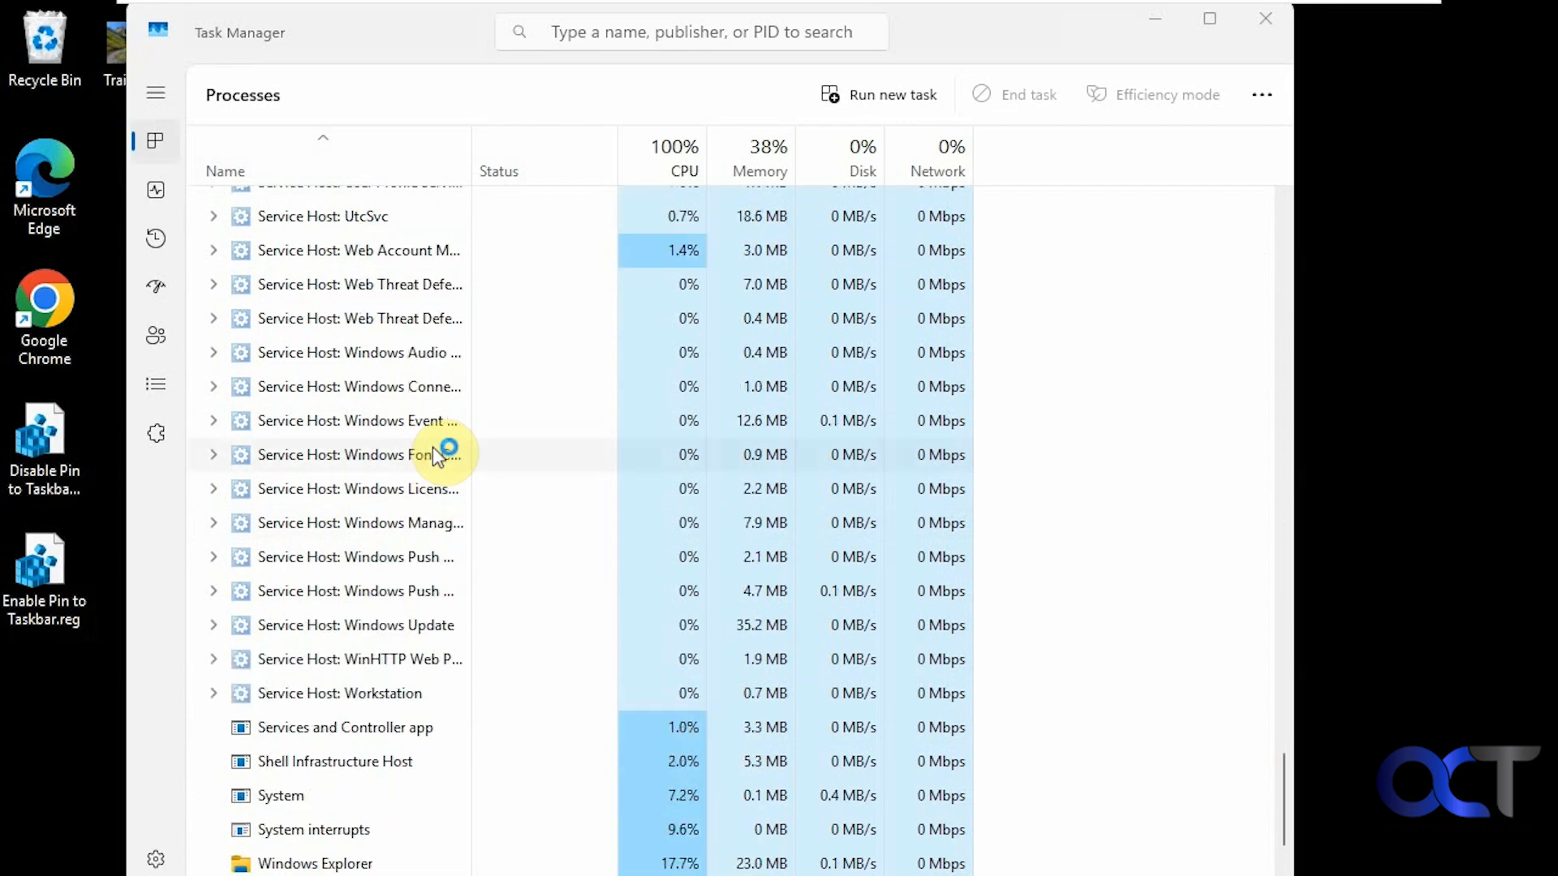
{"action": "left_click", "coordinate": [1265, 19]}
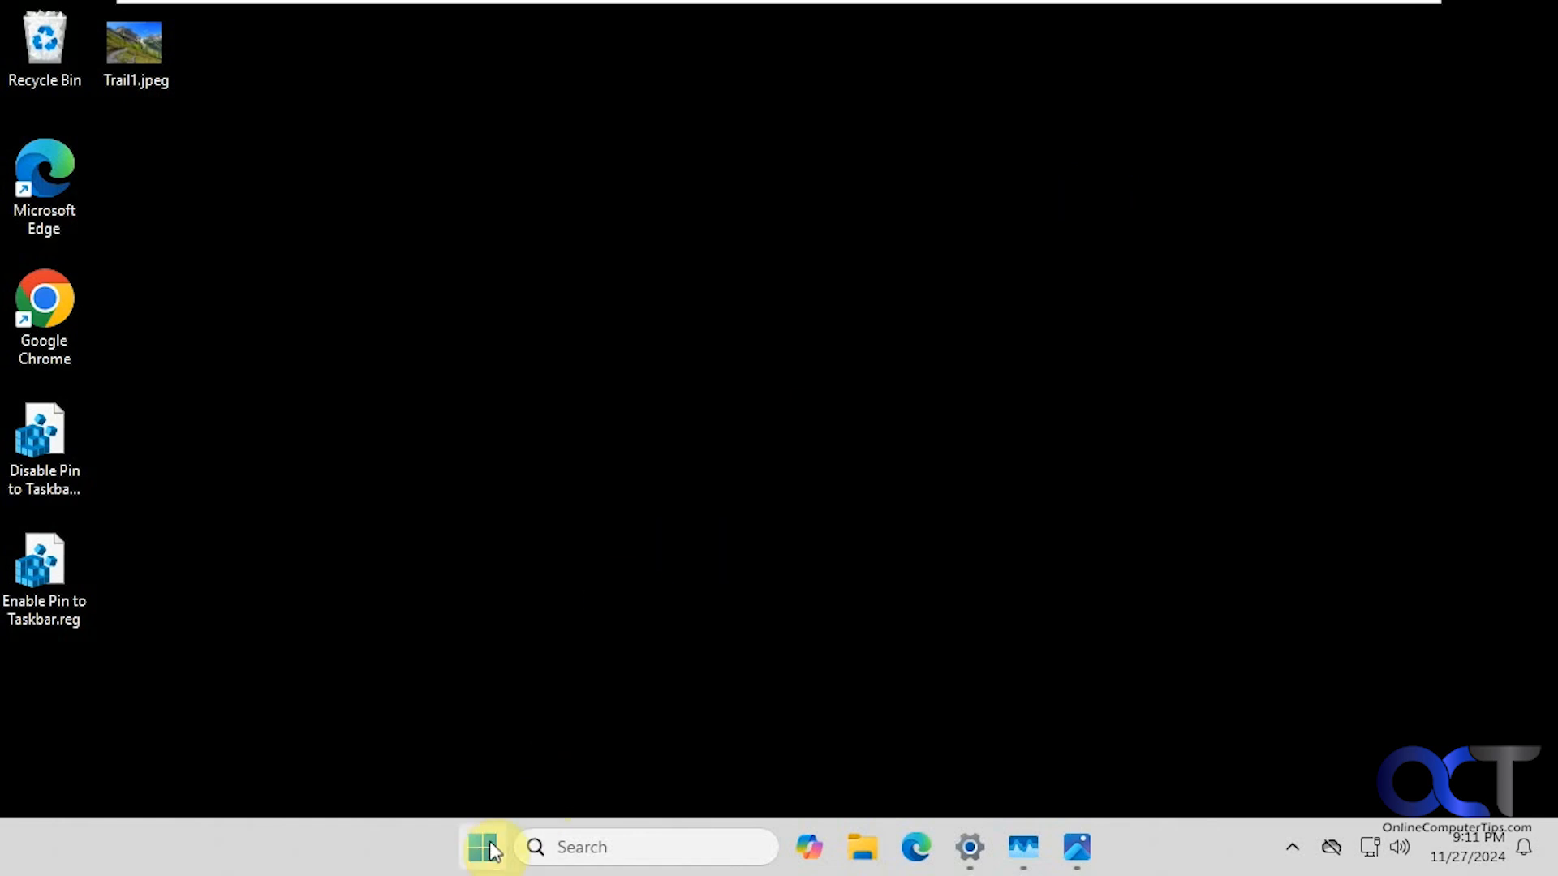
{"action": "left_click", "coordinate": [483, 846]}
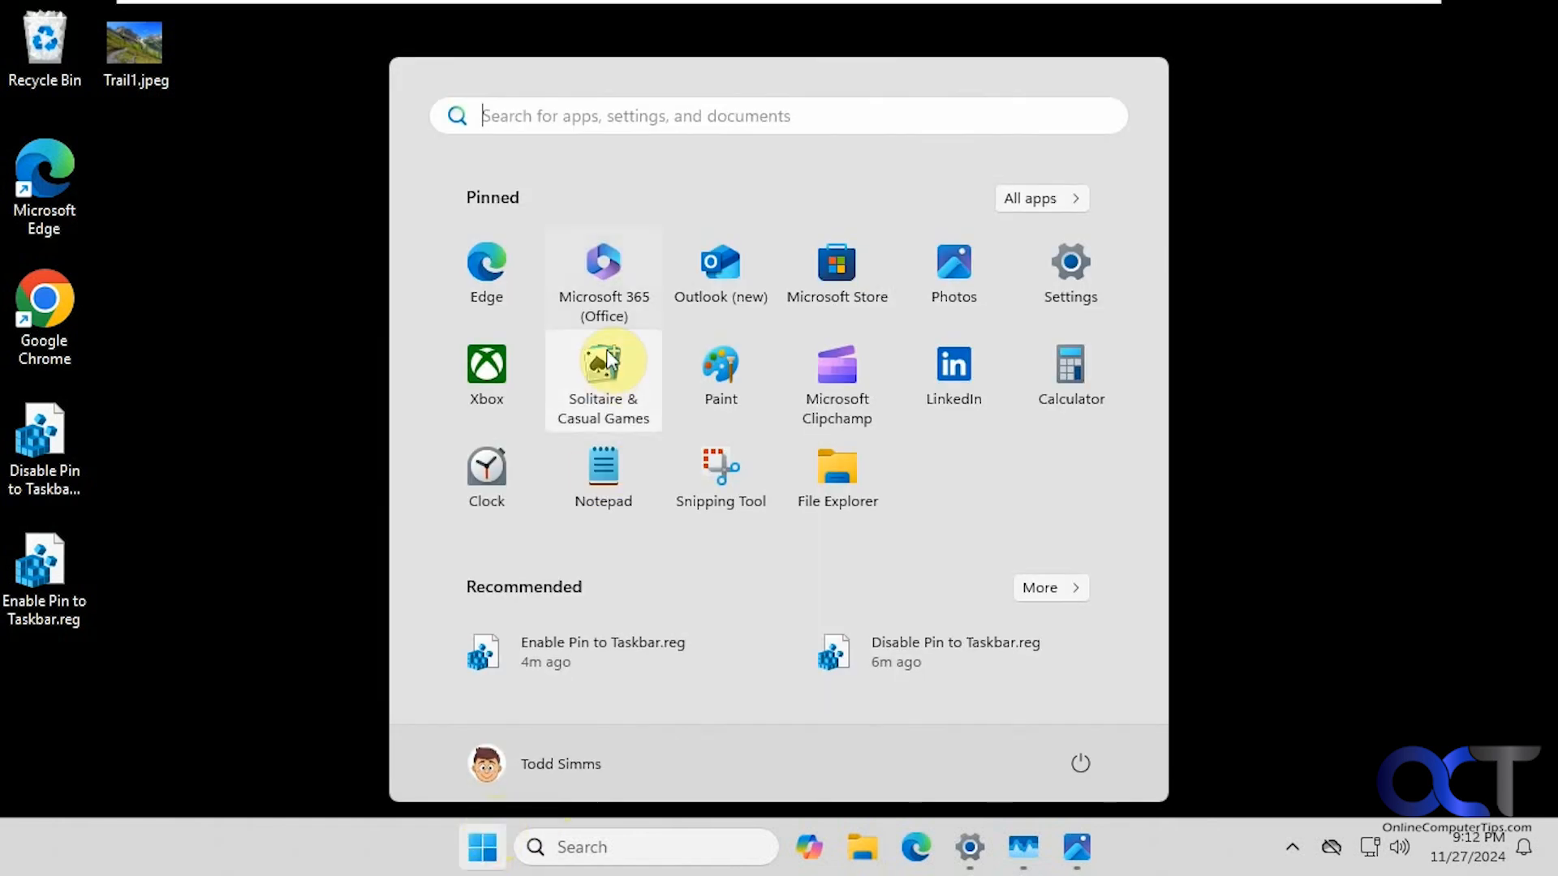
{"action": "right_click", "coordinate": [602, 274]}
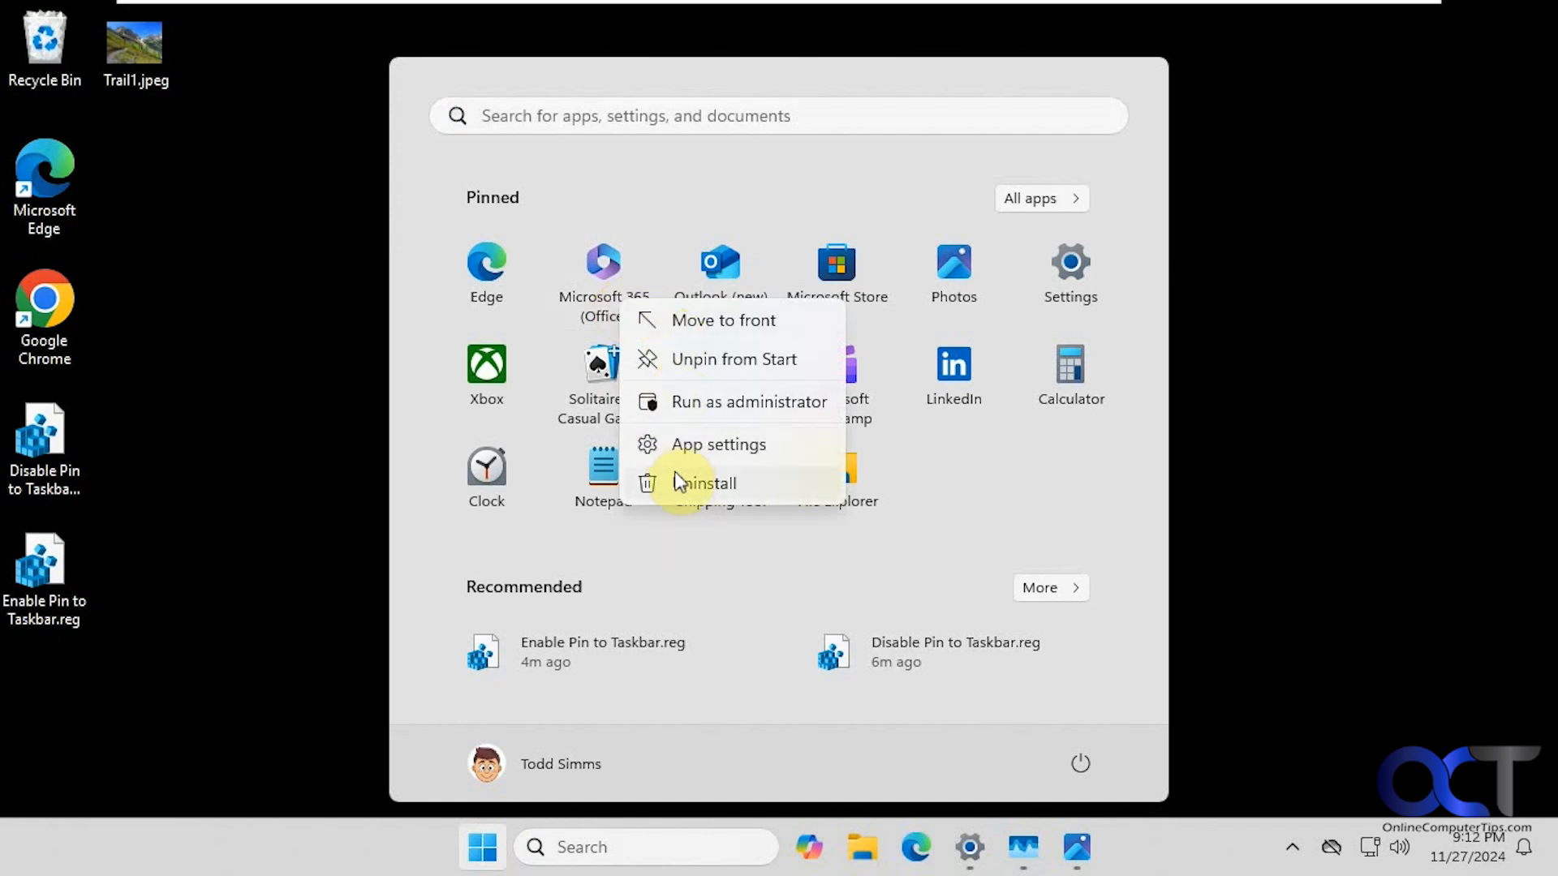
{"action": "right_click", "coordinate": [718, 266]}
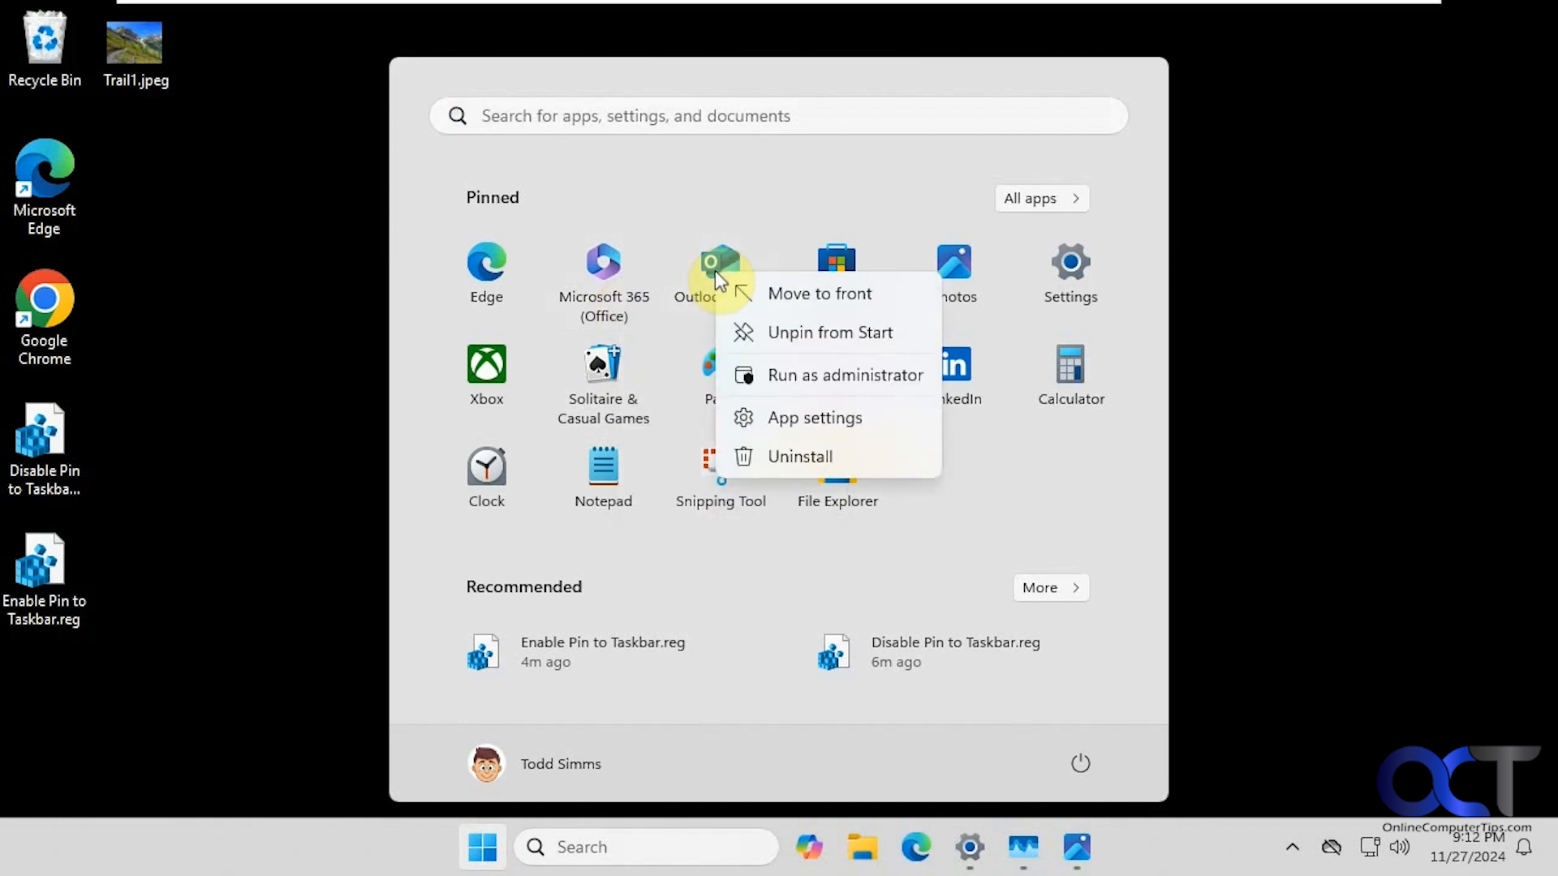
{"action": "right_click", "coordinate": [953, 271]}
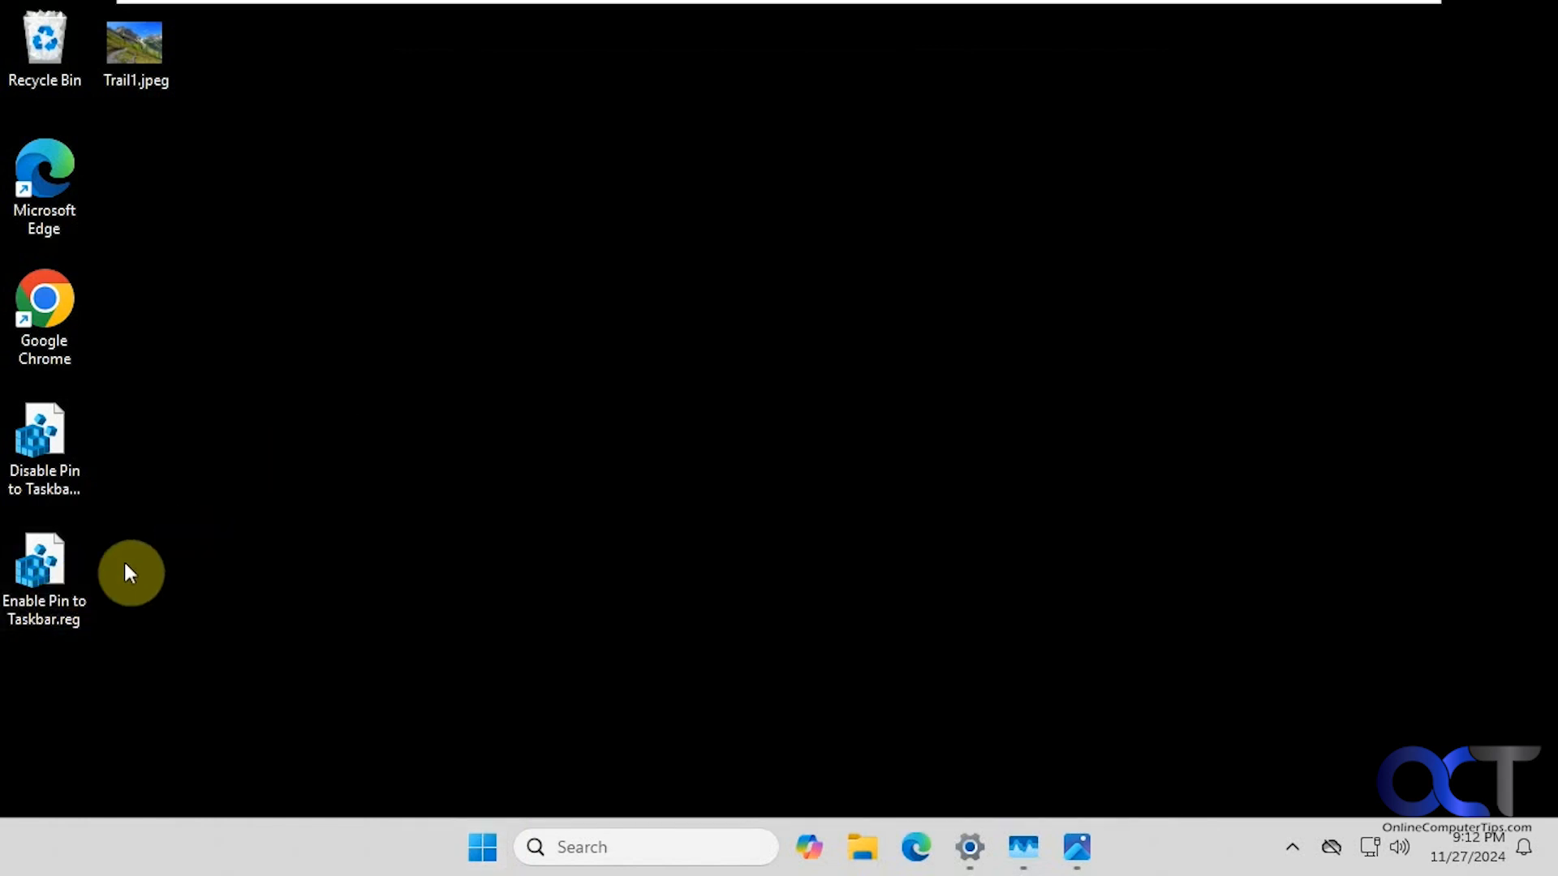
Merge Enable Pin to Taskbar.reg into the registry, acknowledge success and return to Task Manager.
{"action": "left_click", "coordinate": [44, 567]}
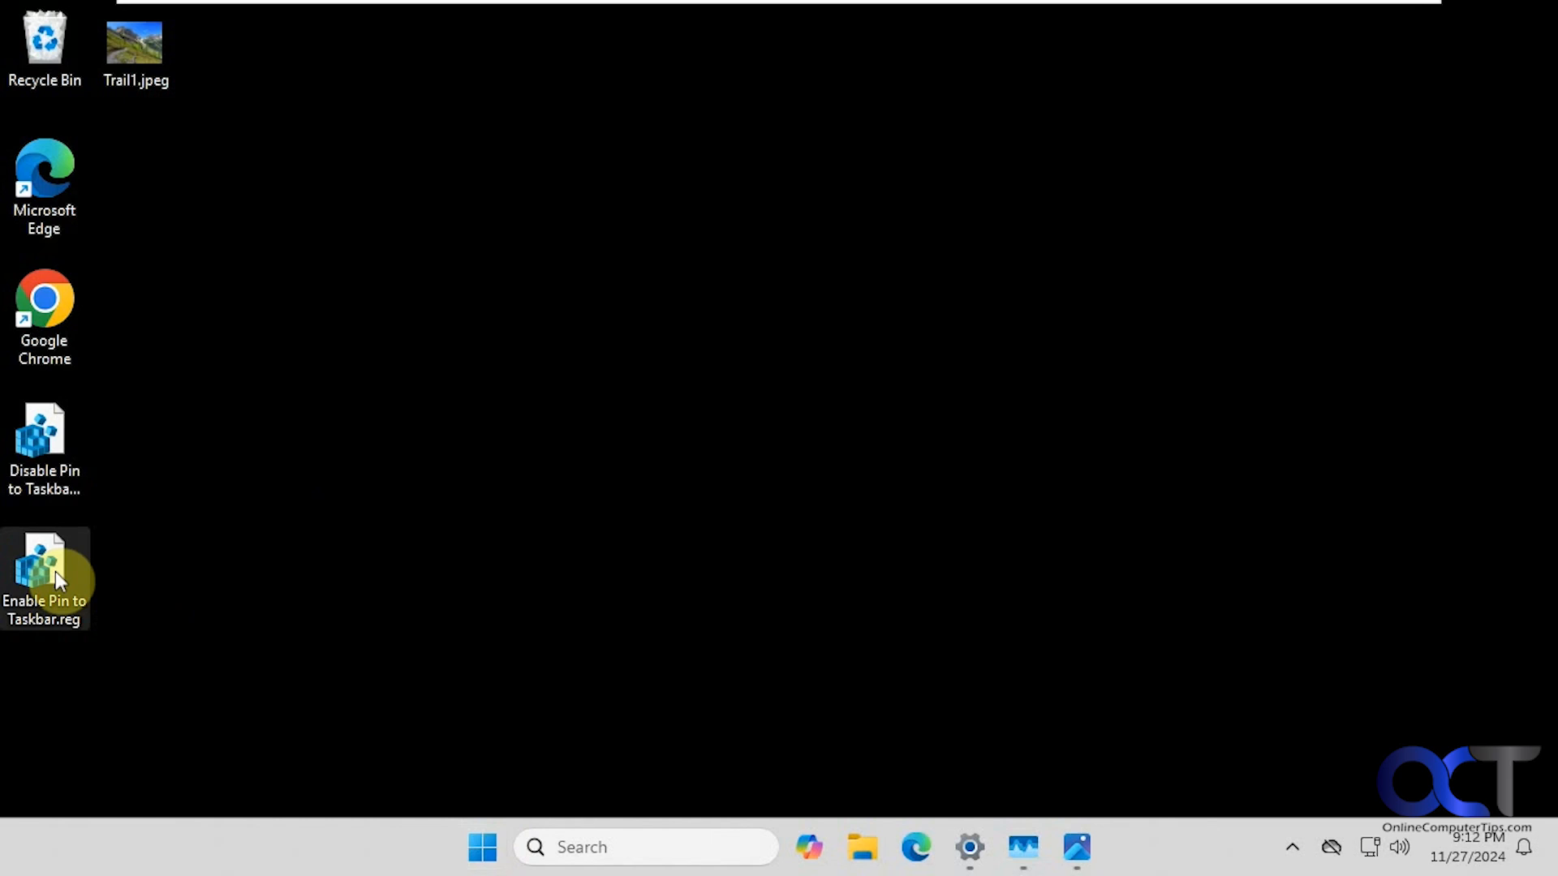
{"action": "mouse_move", "coordinate": [636, 625]}
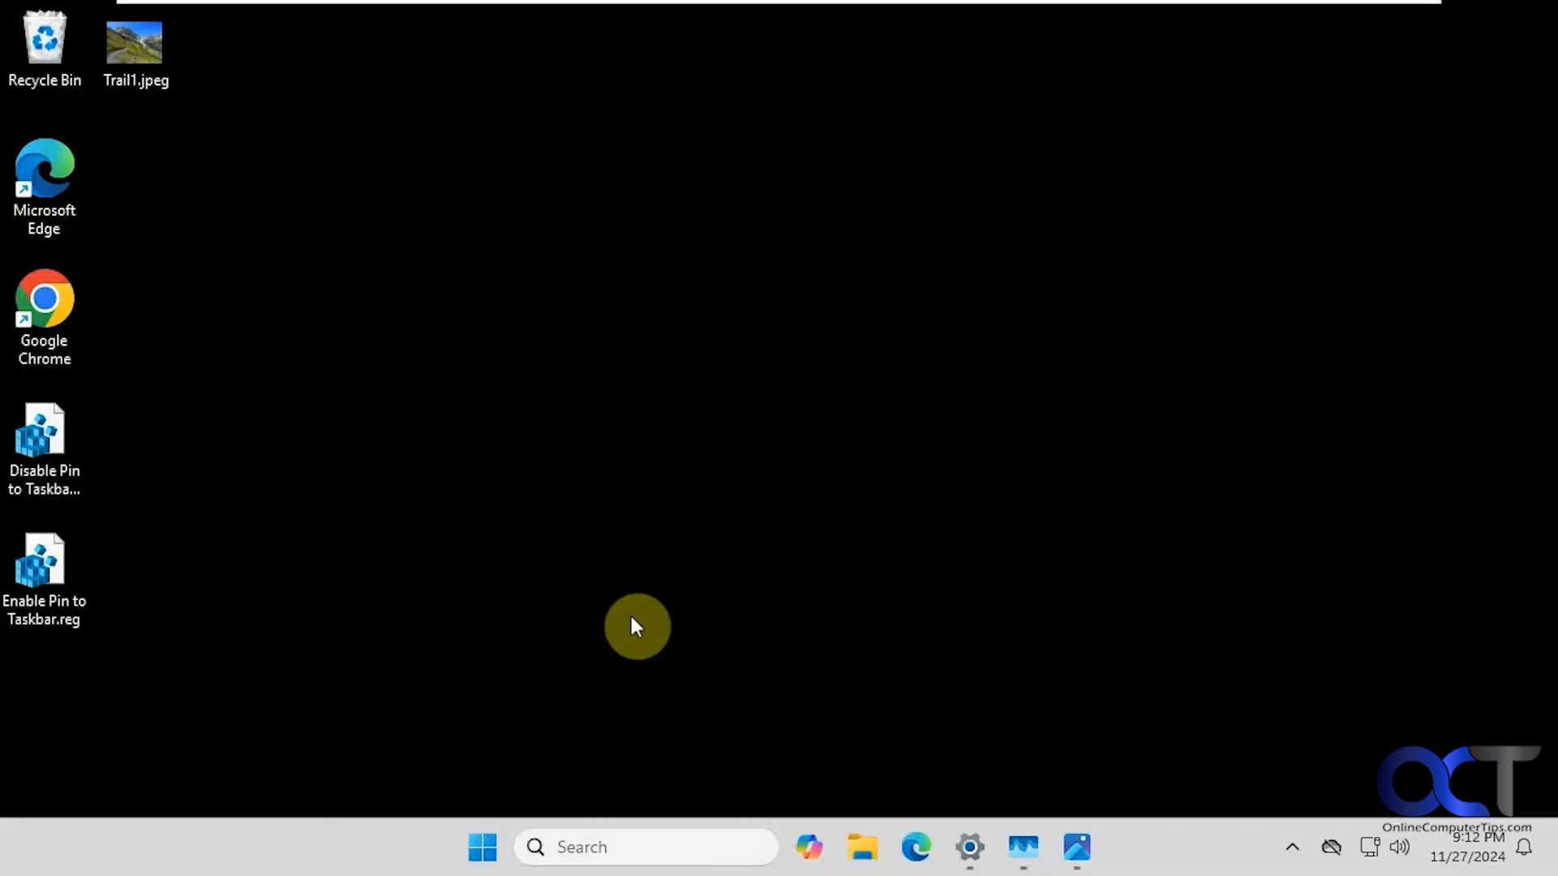
{"action": "double_click", "coordinate": [44, 566]}
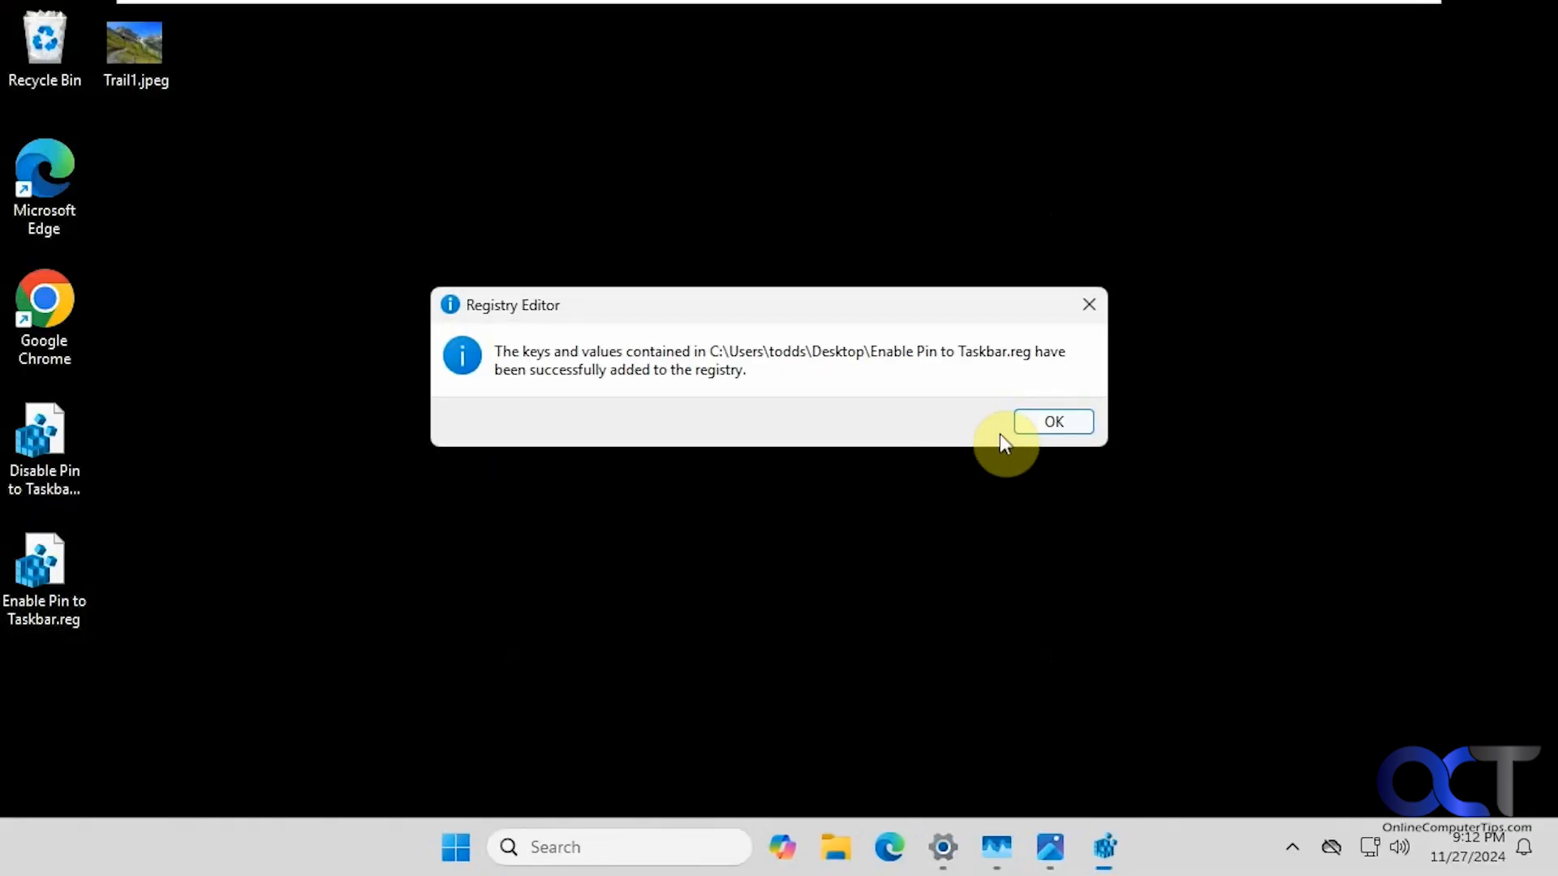
{"action": "left_click", "coordinate": [1052, 421]}
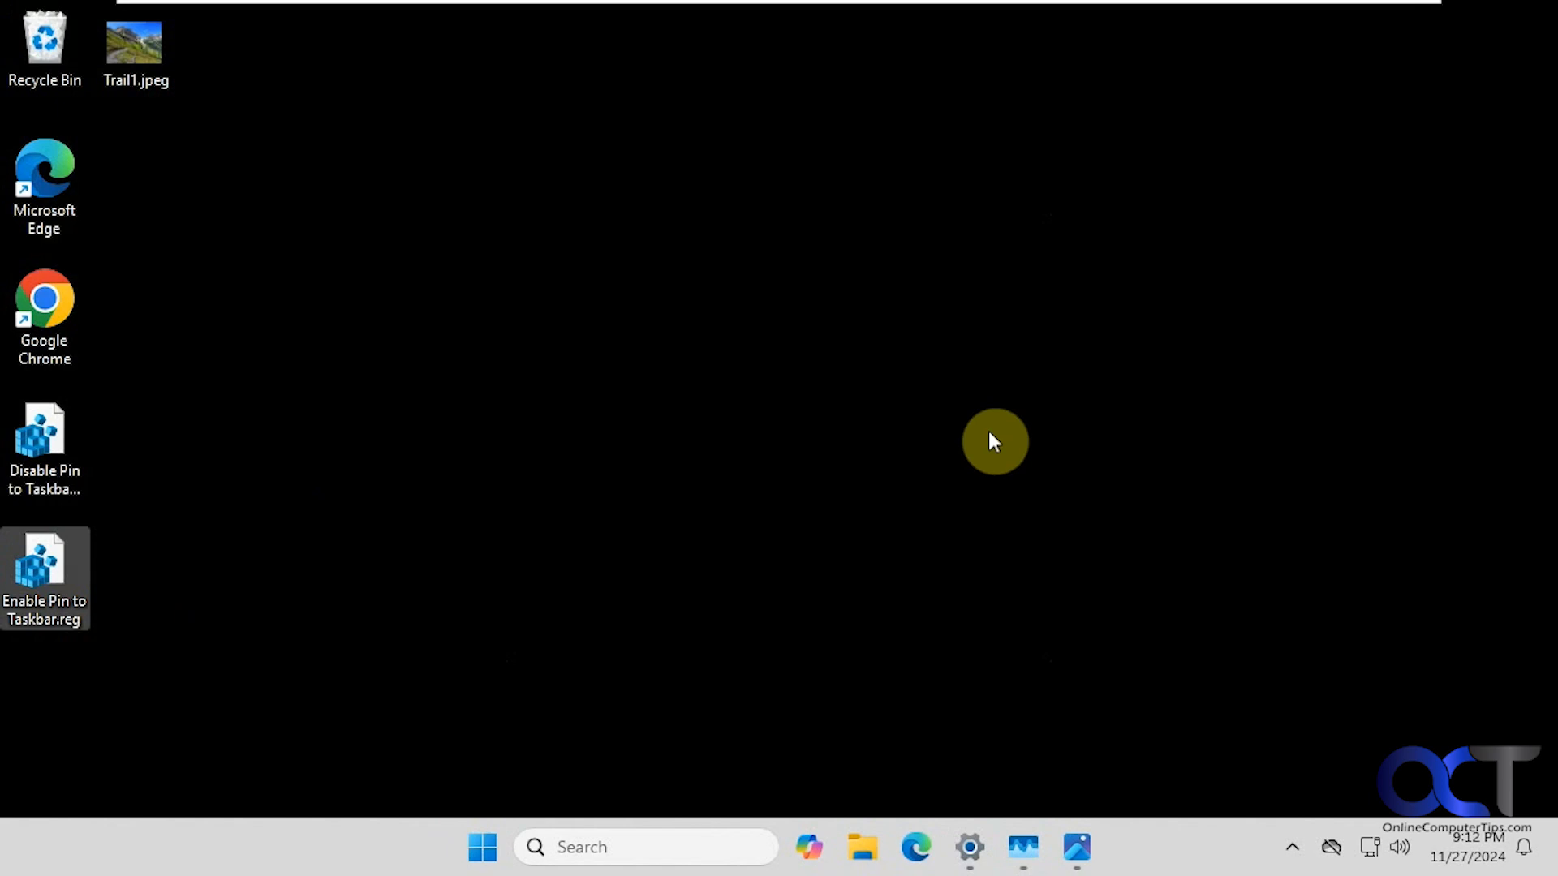
{"action": "left_click", "coordinate": [1023, 846]}
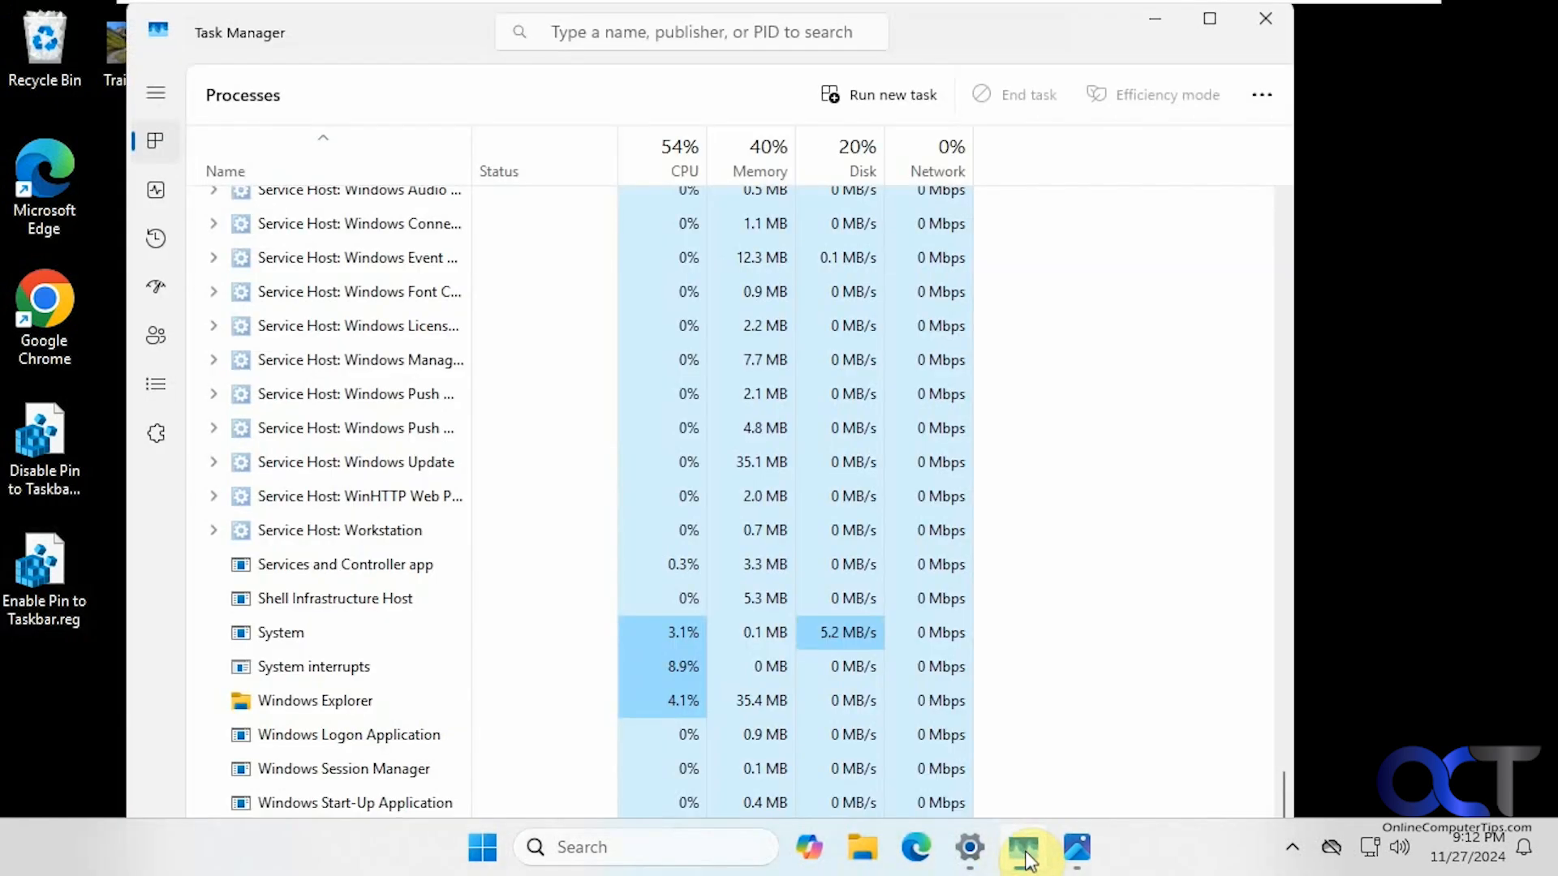
Restart Windows Explorer from Task Manager so the enable change takes effect.
{"action": "right_click", "coordinate": [314, 700]}
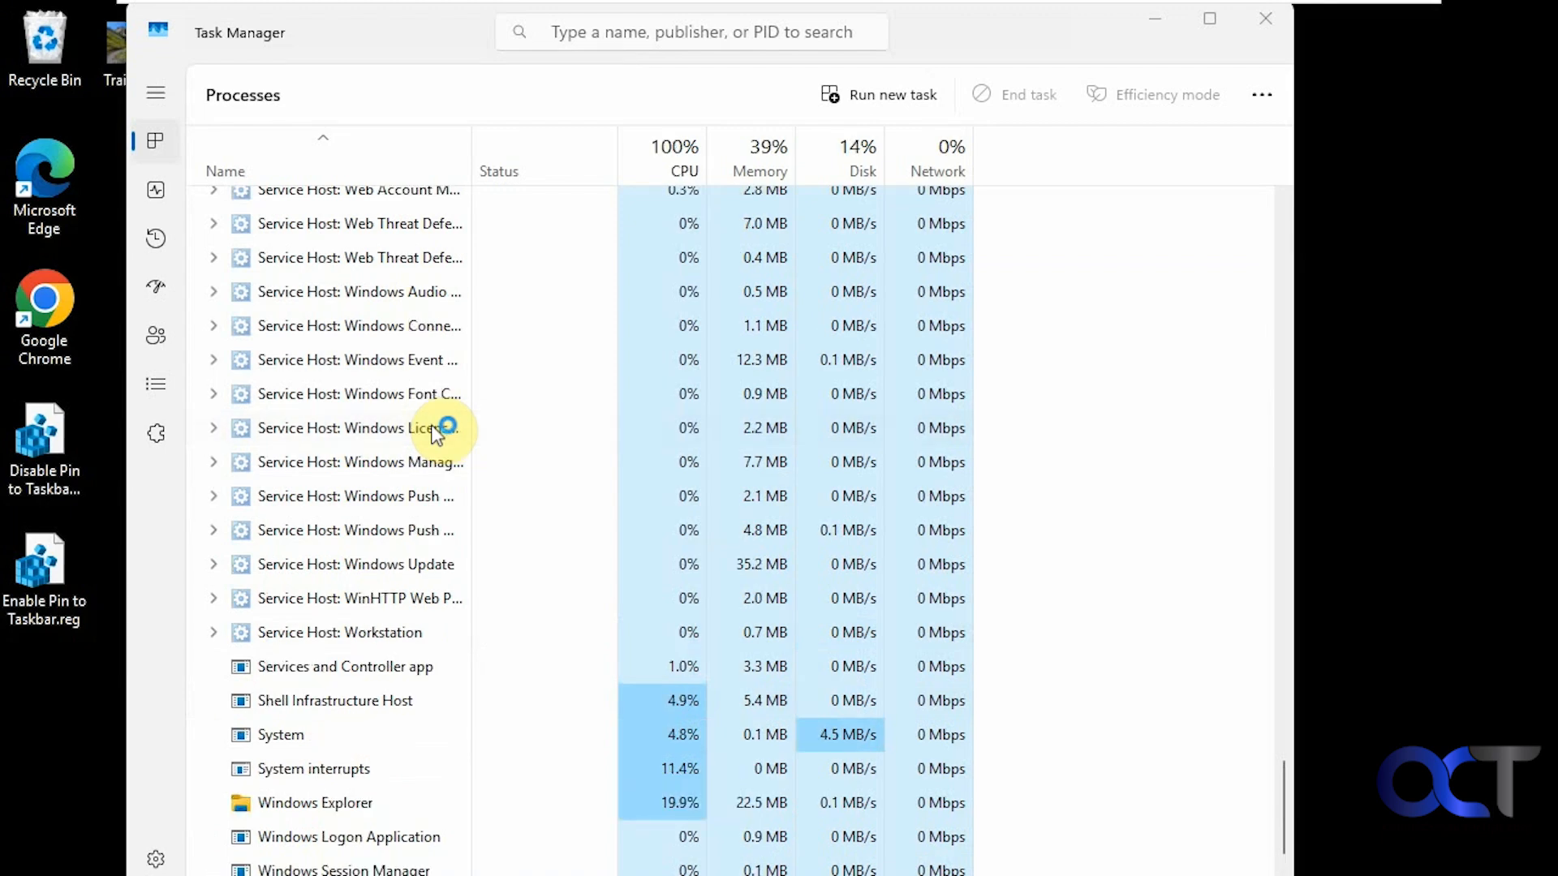
{"action": "left_click", "coordinate": [1265, 19]}
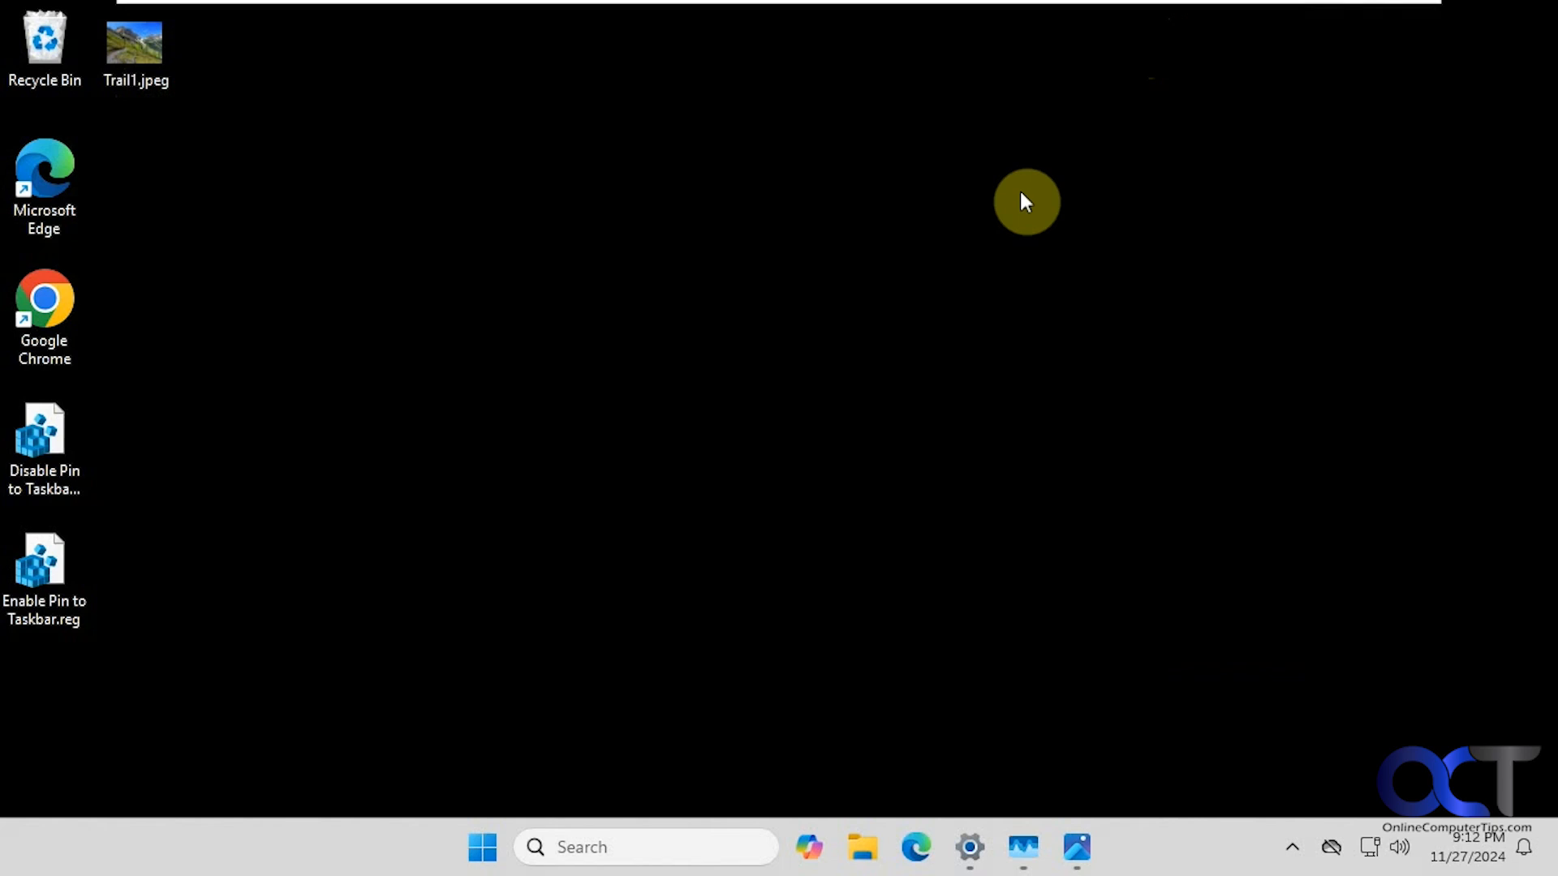
Confirm Microsoft 365 in the Start menu offers Pin to taskbar again.
{"action": "left_click", "coordinate": [483, 846]}
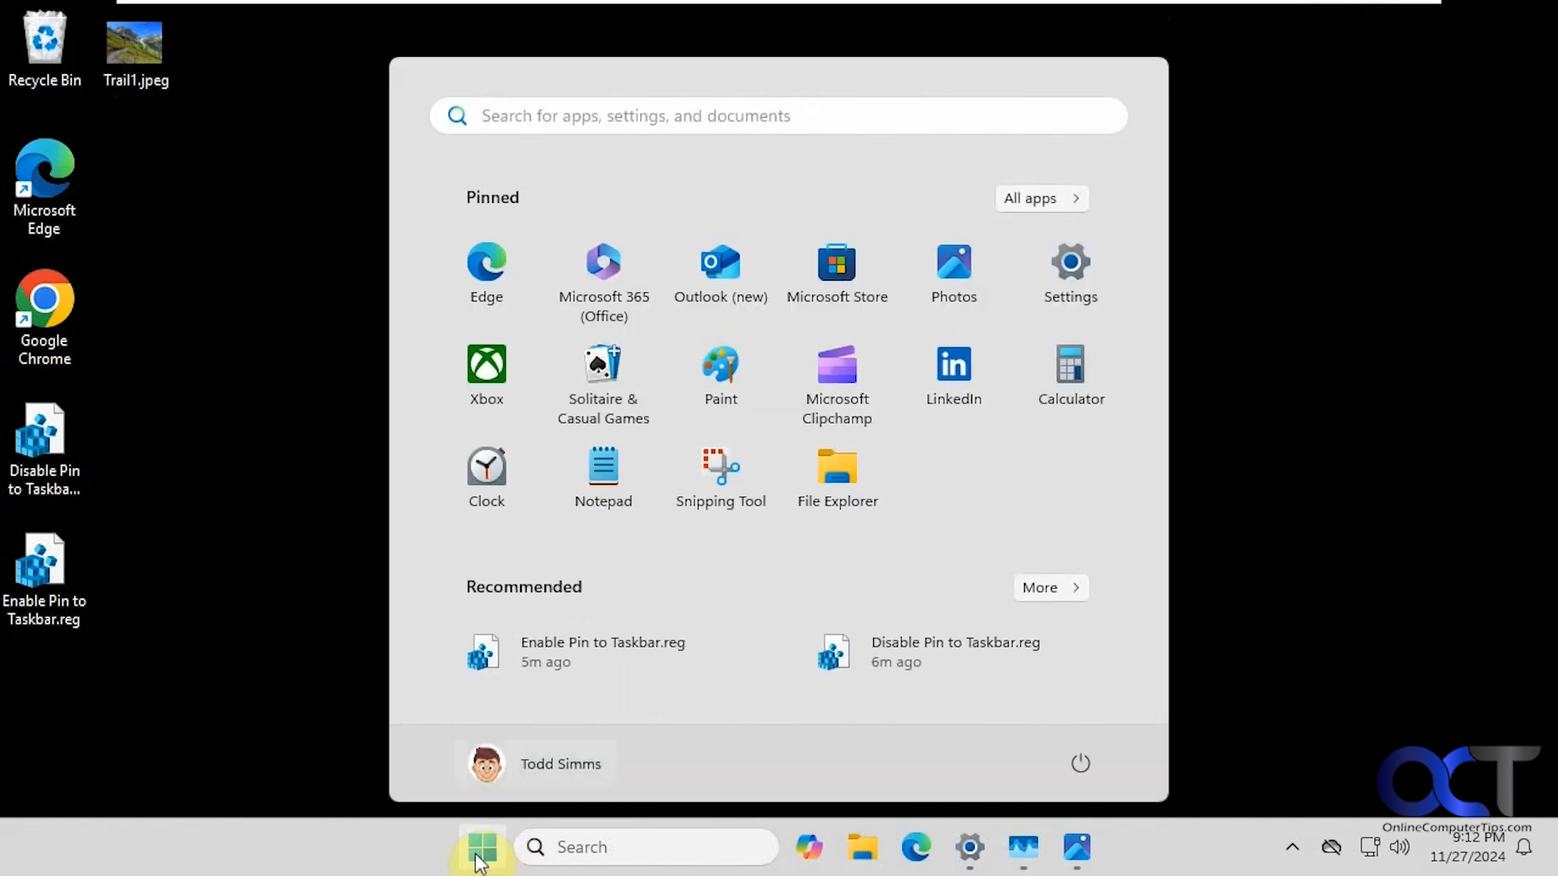
{"action": "right_click", "coordinate": [603, 268]}
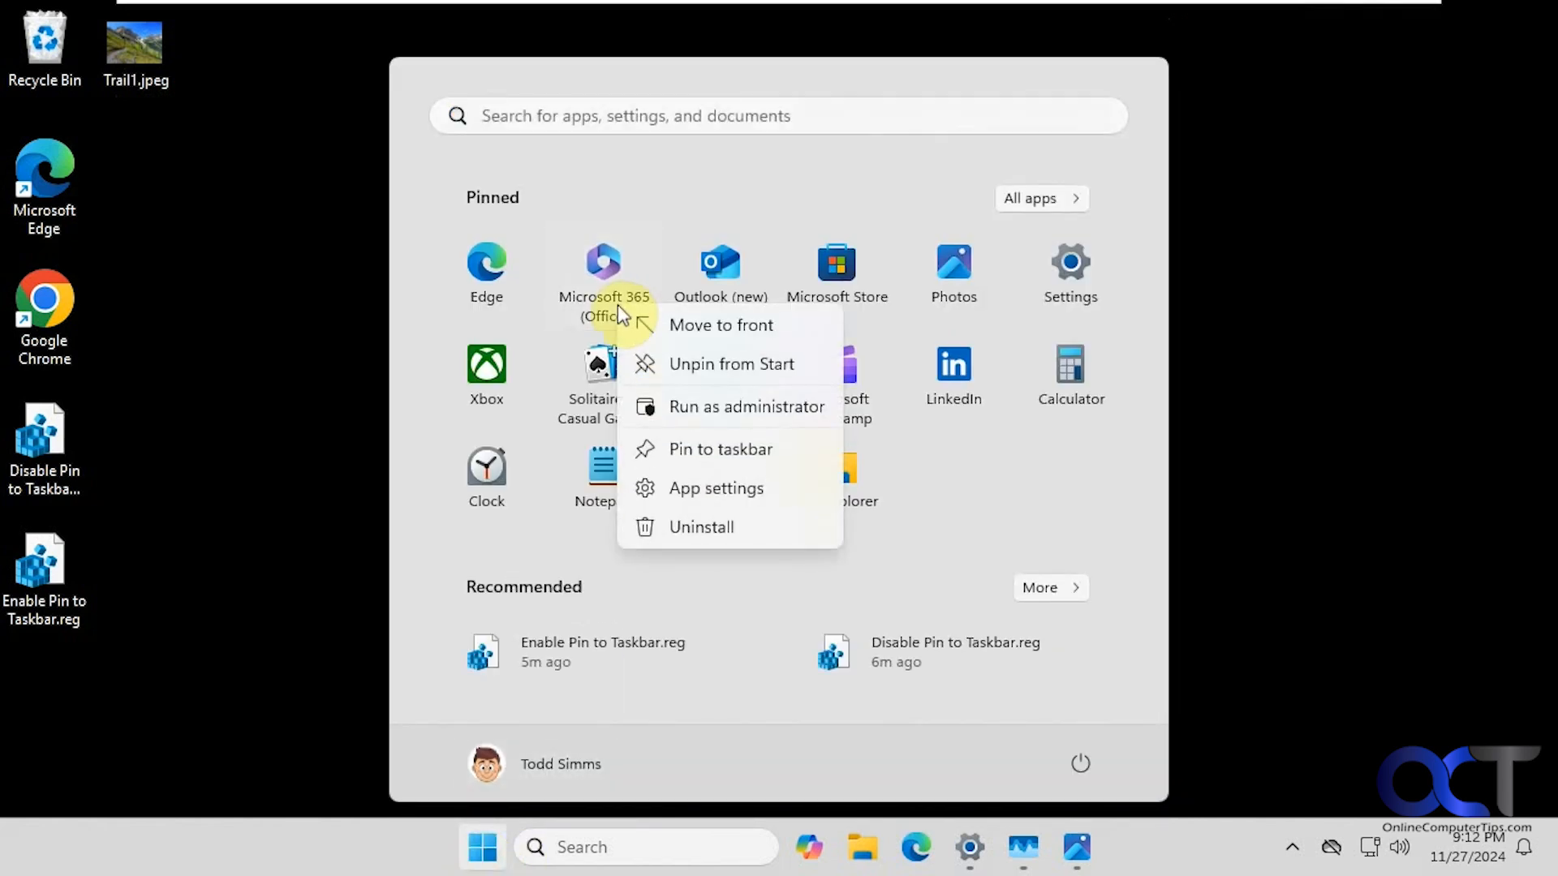
{"action": "left_click", "coordinate": [1336, 466]}
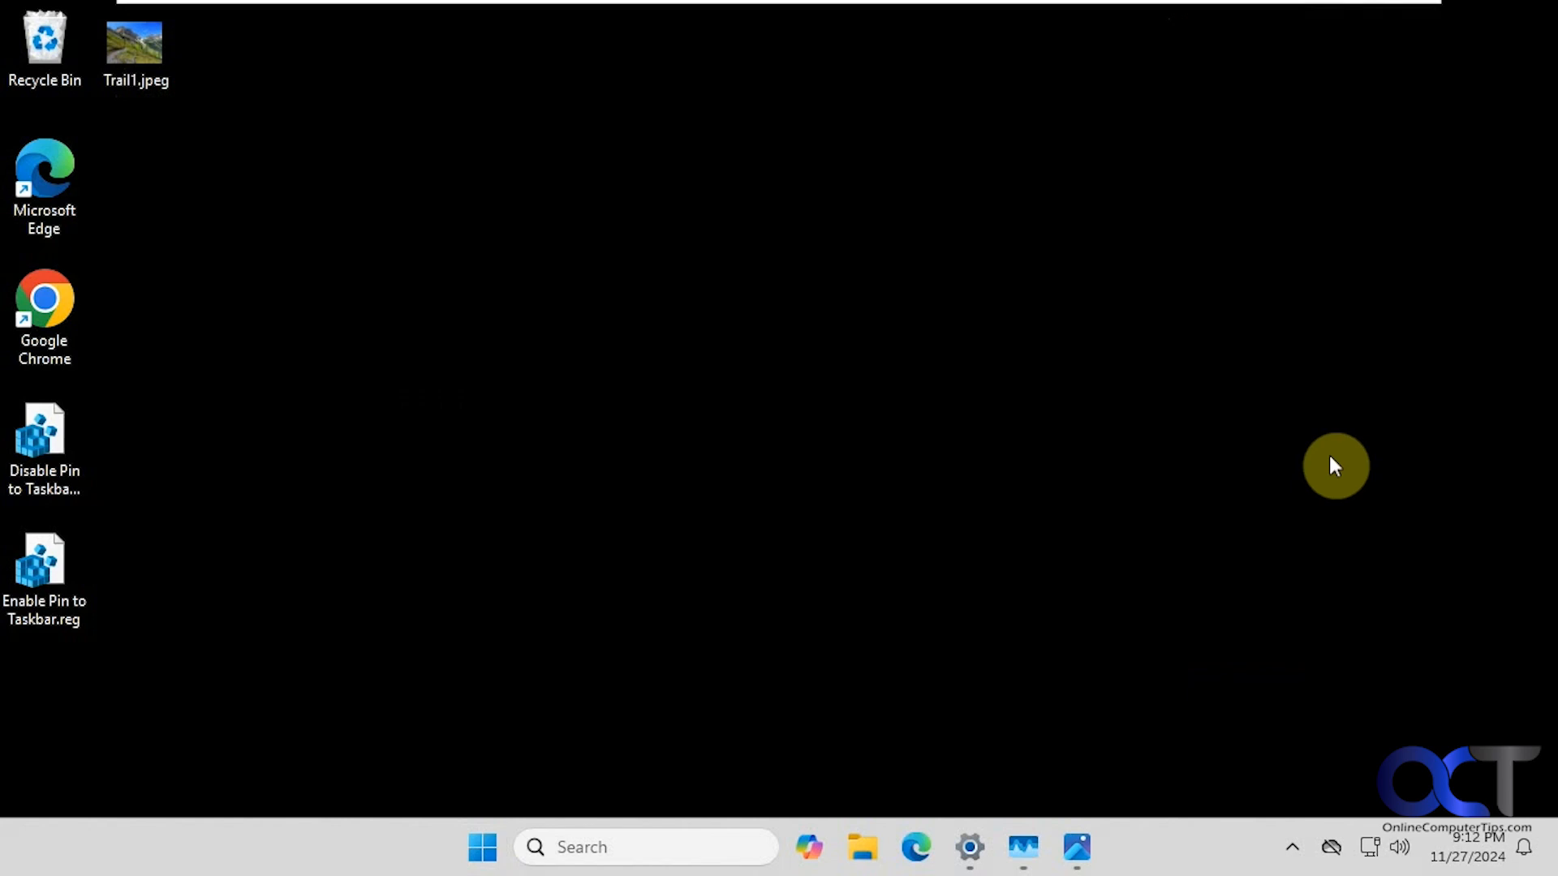
{"action": "mouse_move", "coordinate": [372, 474]}
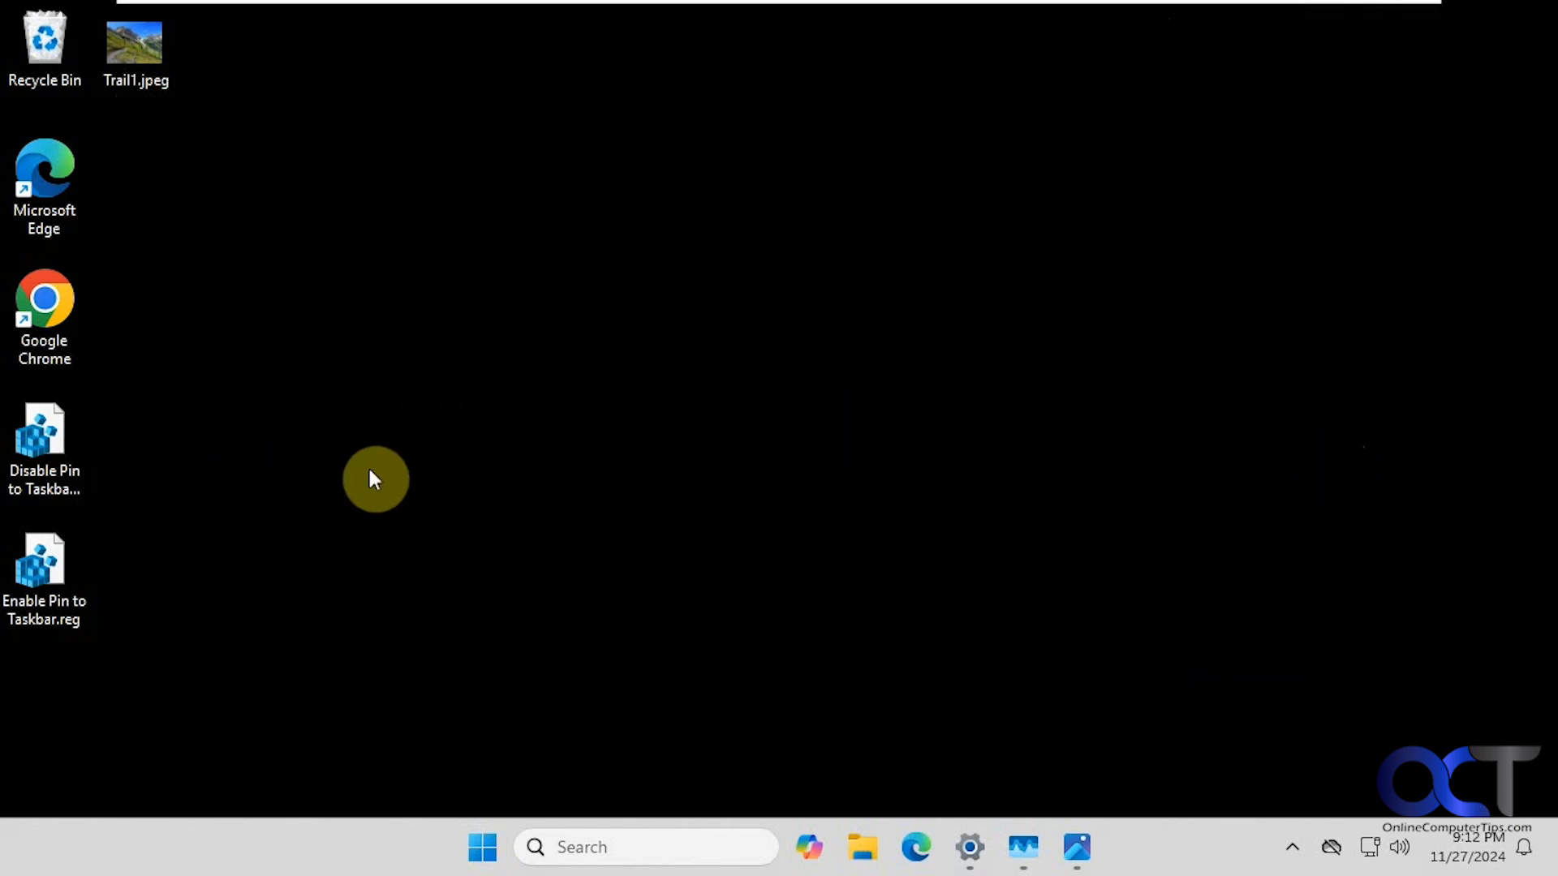
{"action": "mouse_move", "coordinate": [241, 537]}
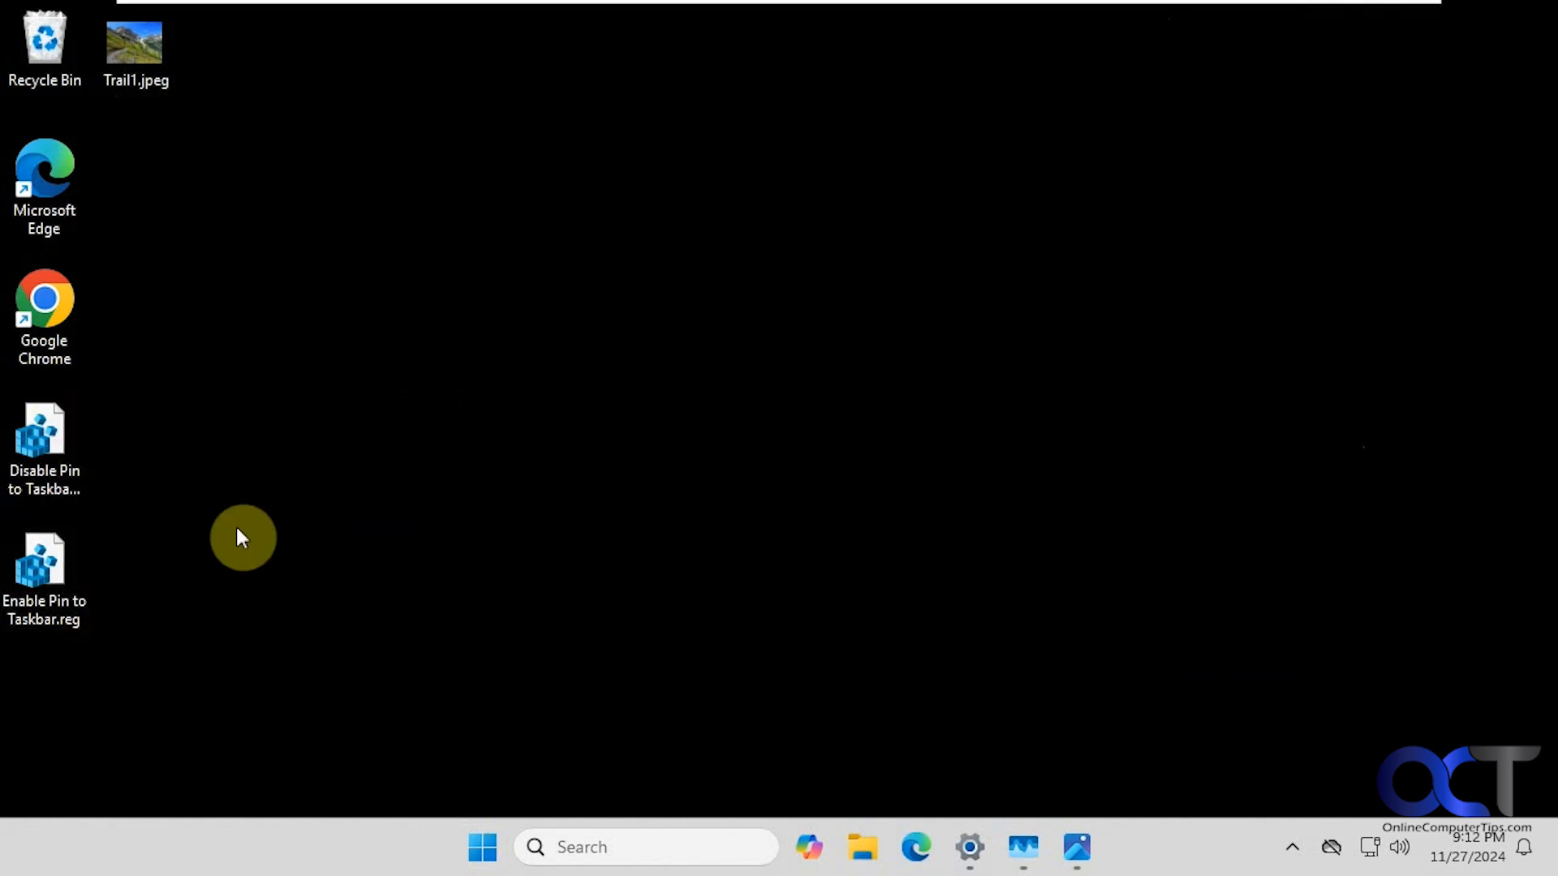
{"action": "mouse_move", "coordinate": [412, 447]}
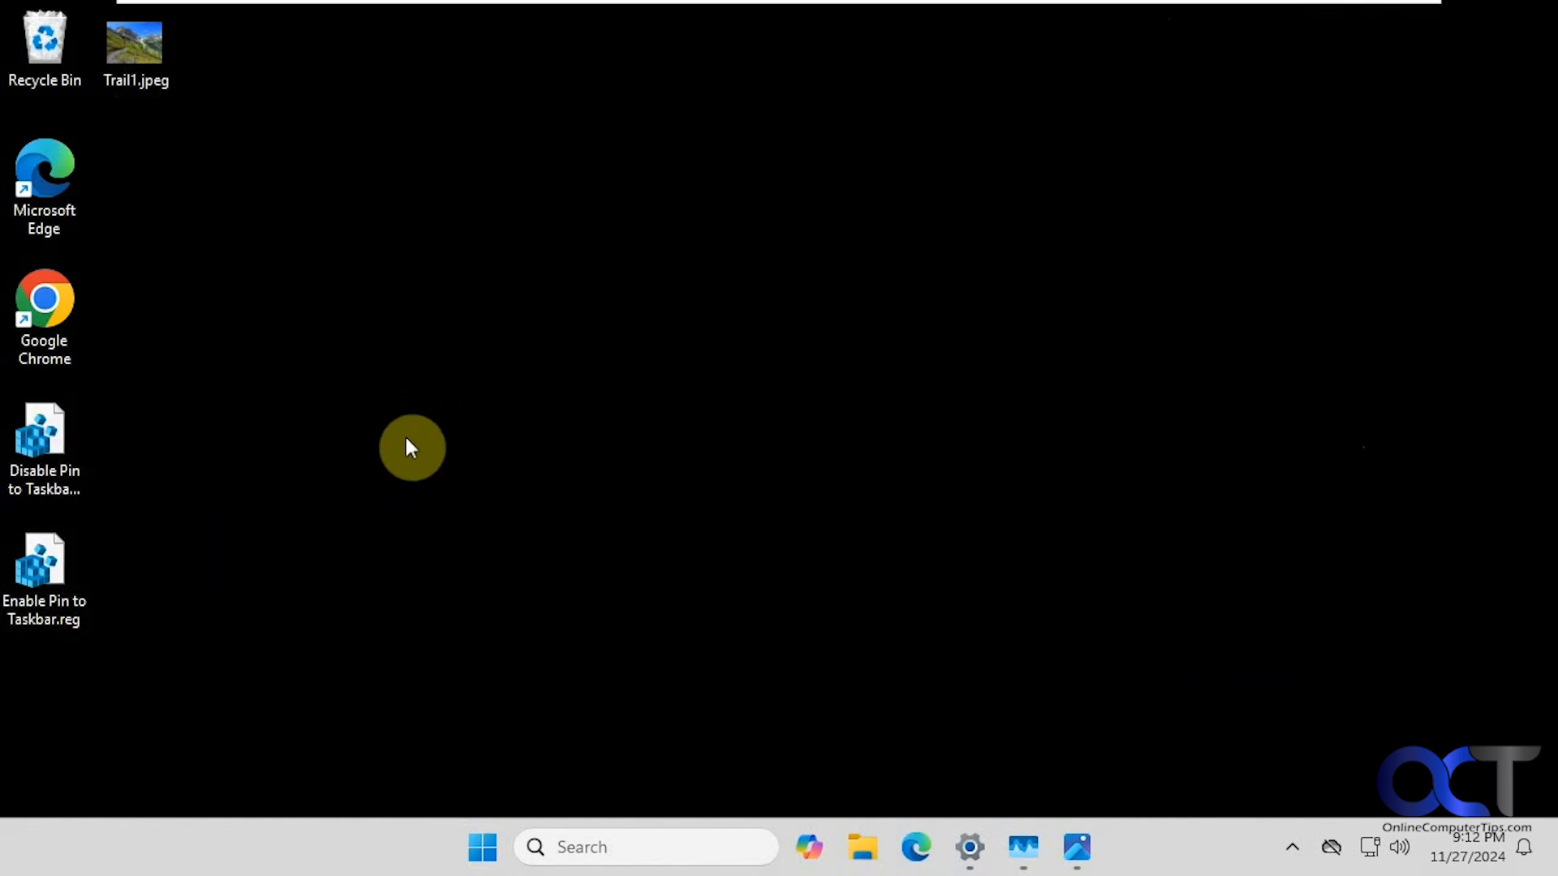